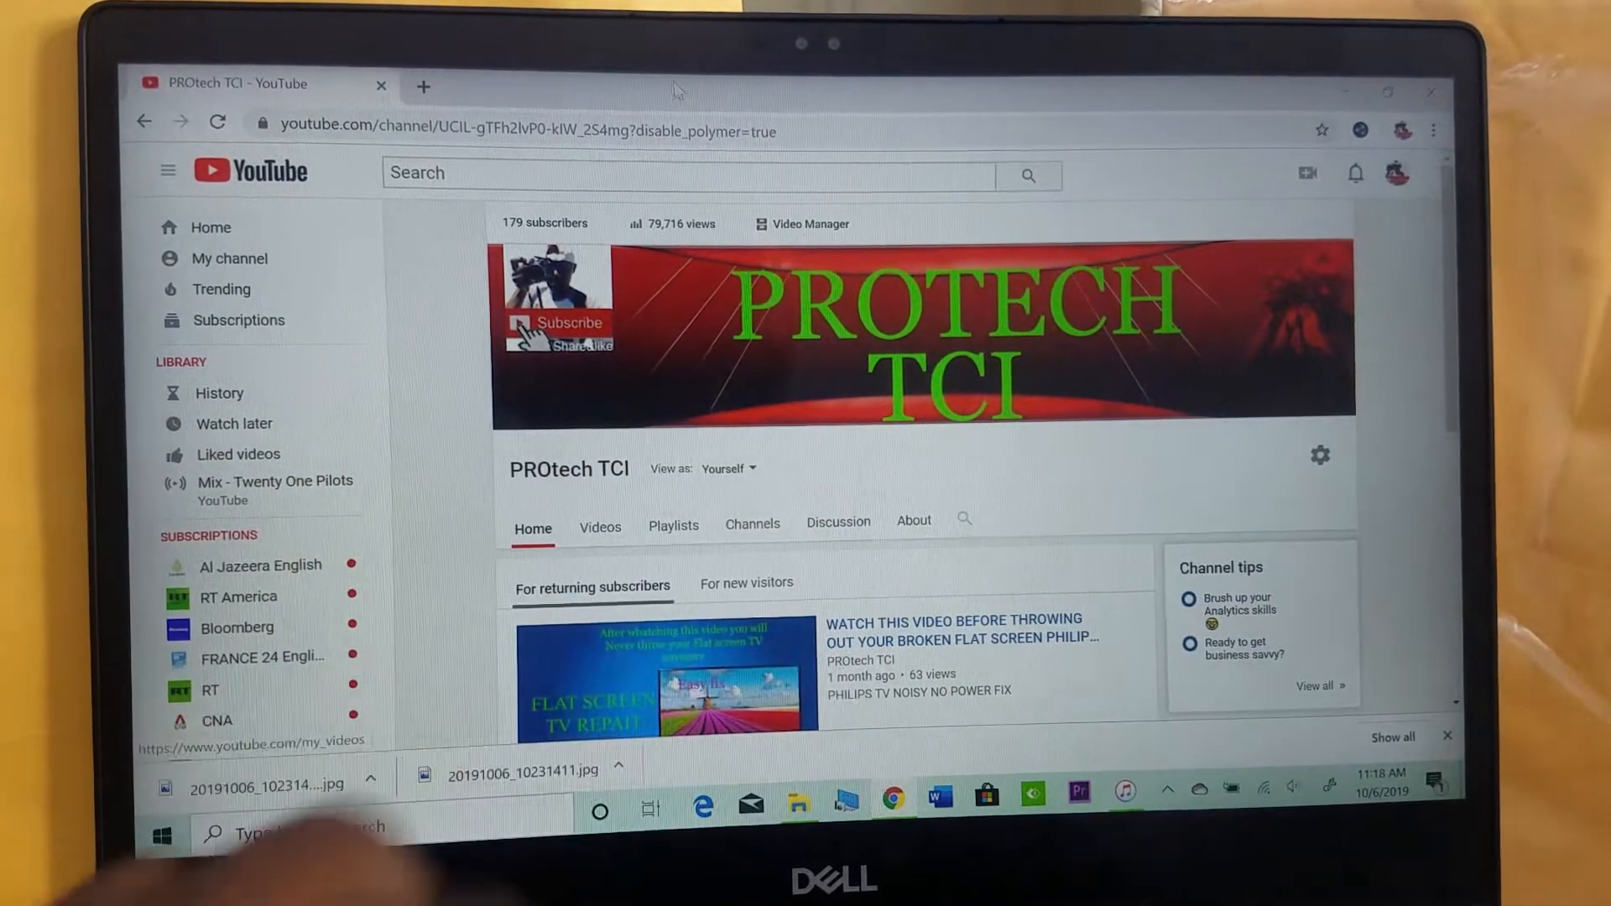
Step: Open a second Chrome tab showing the Google homepage
click(423, 85)
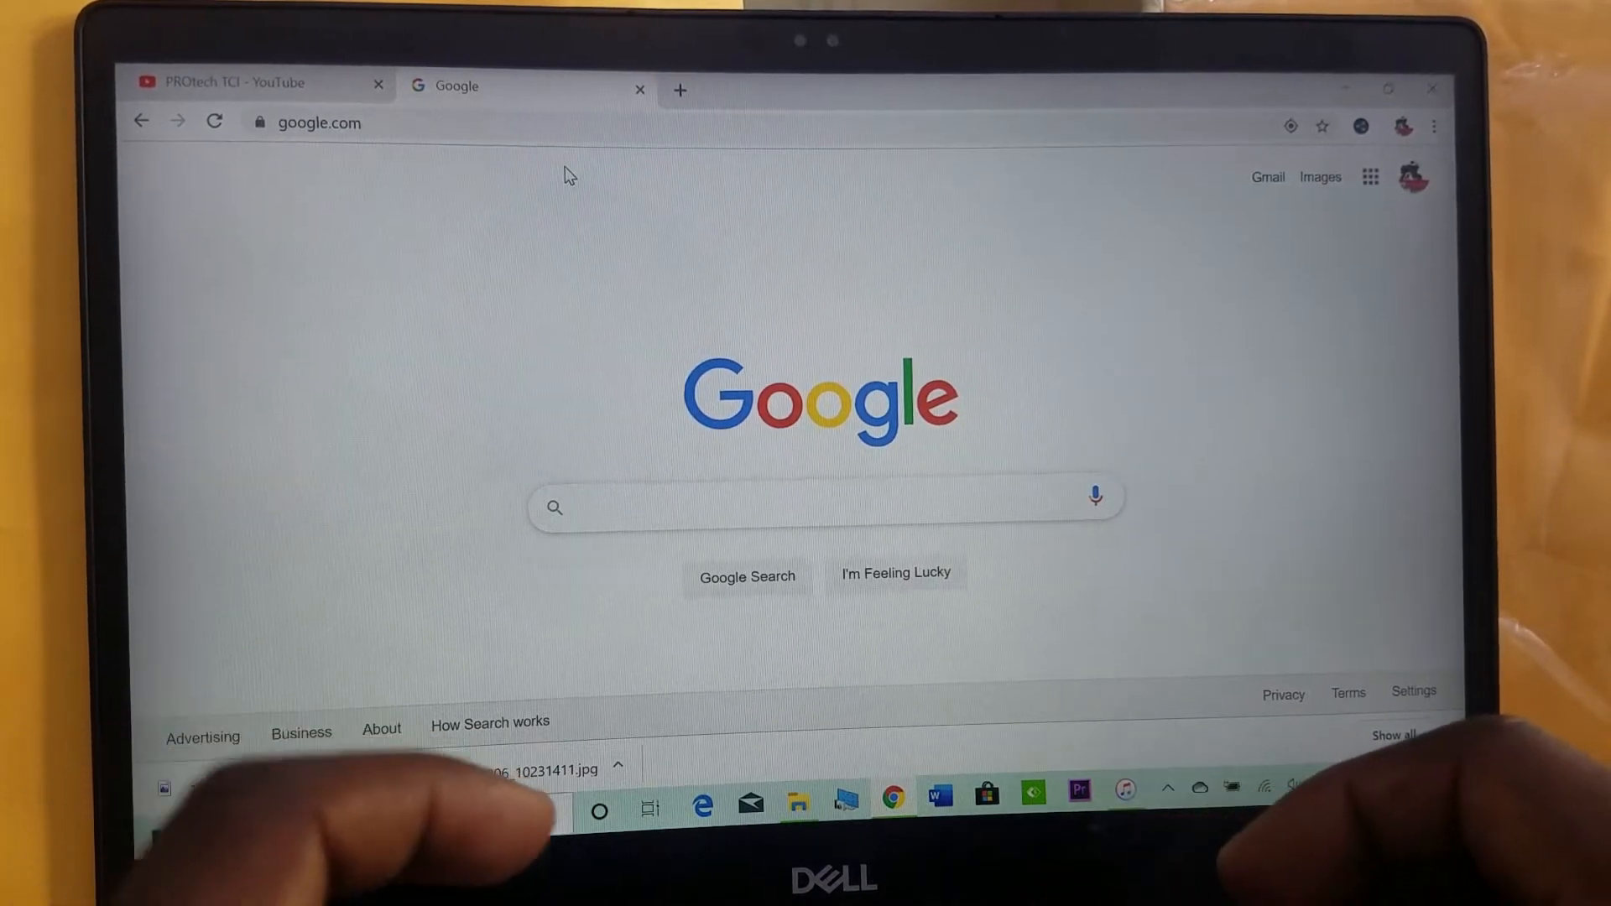
Step: Search Google for '3utools' to list the official 3uTools site first
click(812, 506)
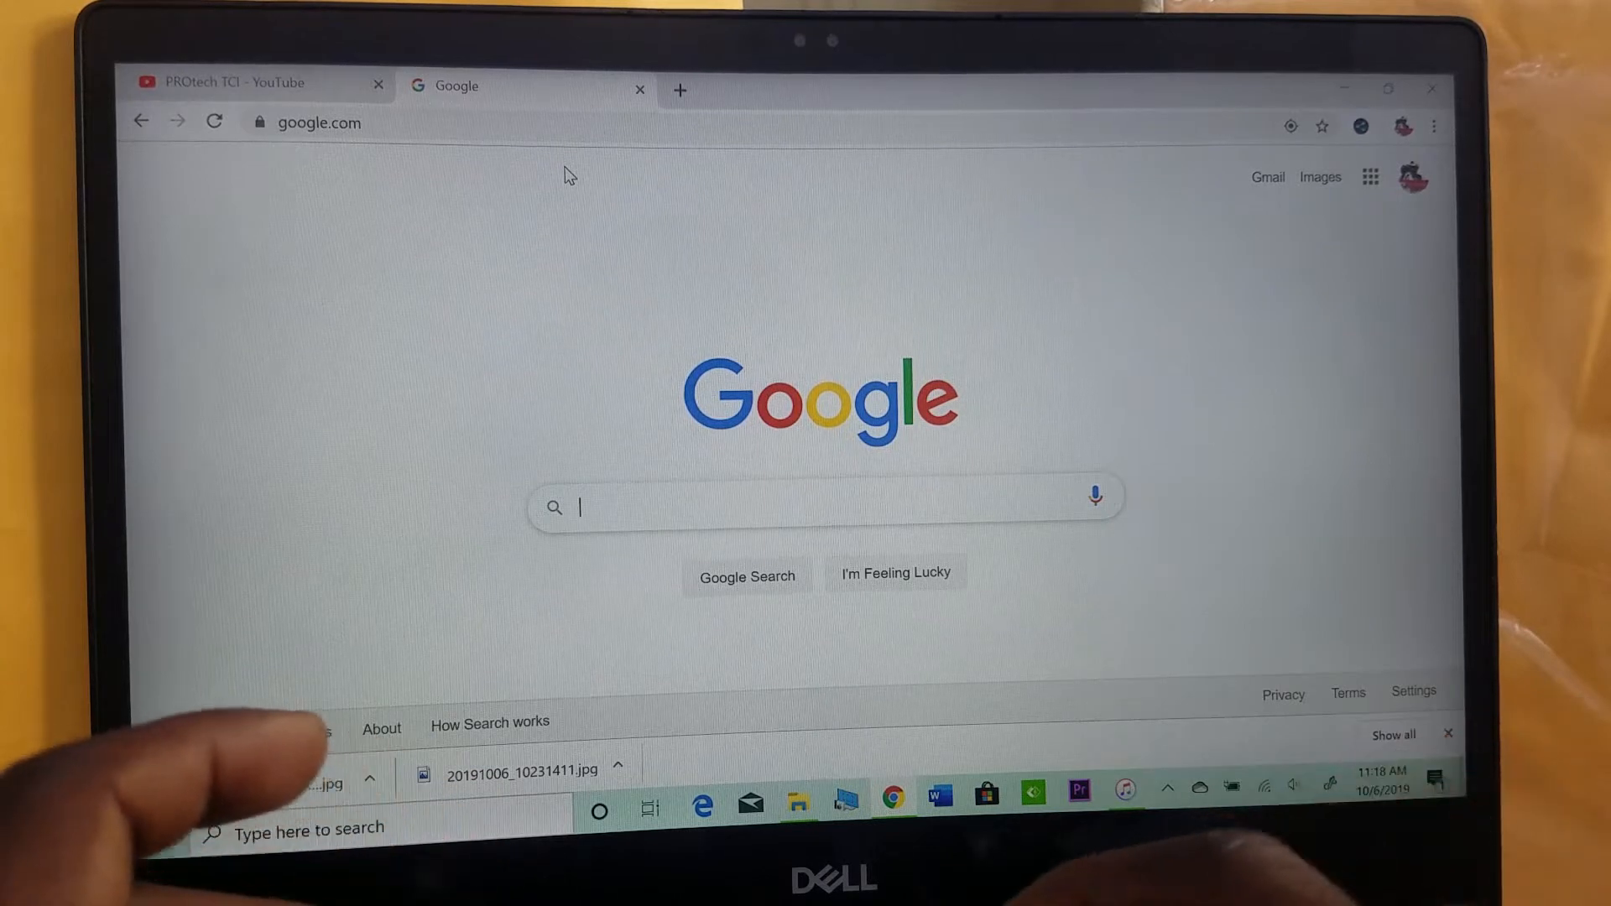
text(3u)
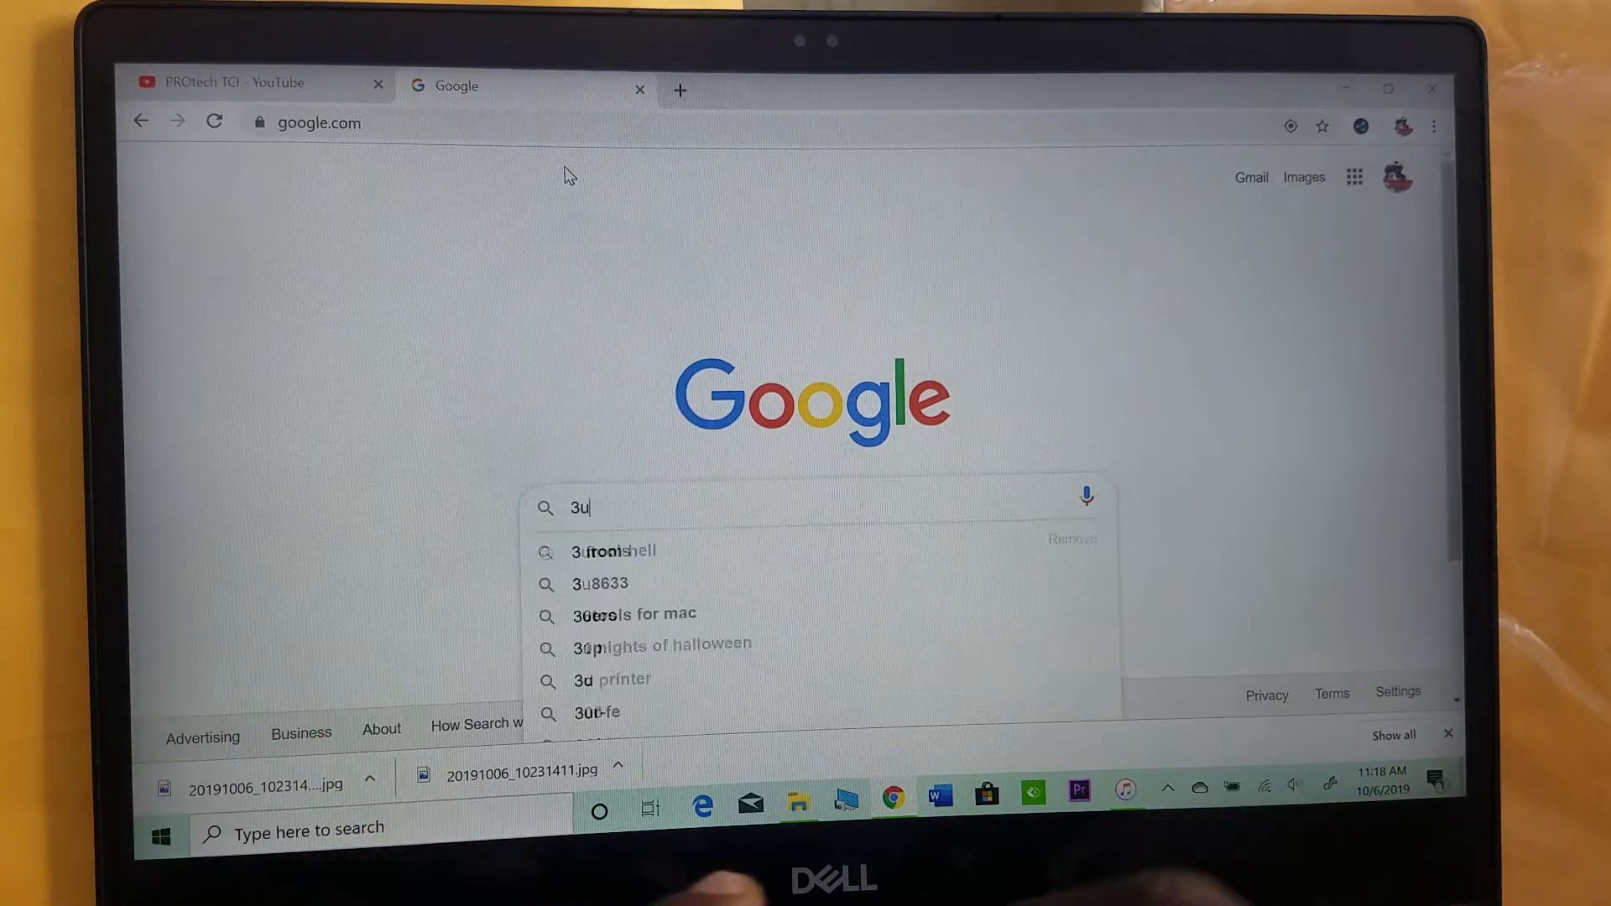
text(too)
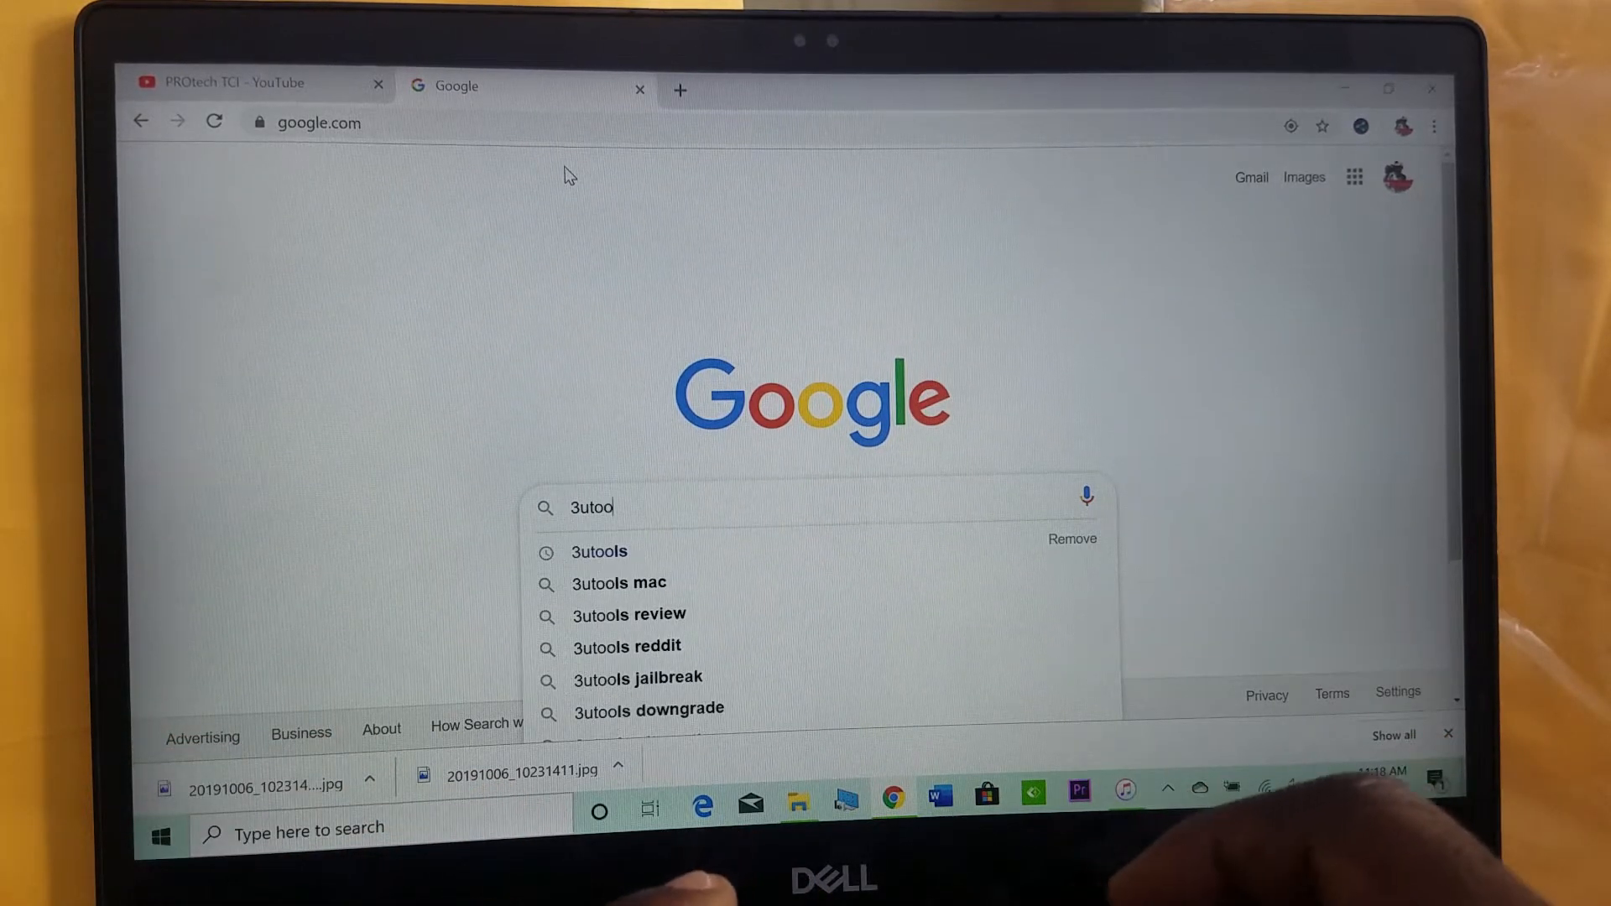
text(ls)
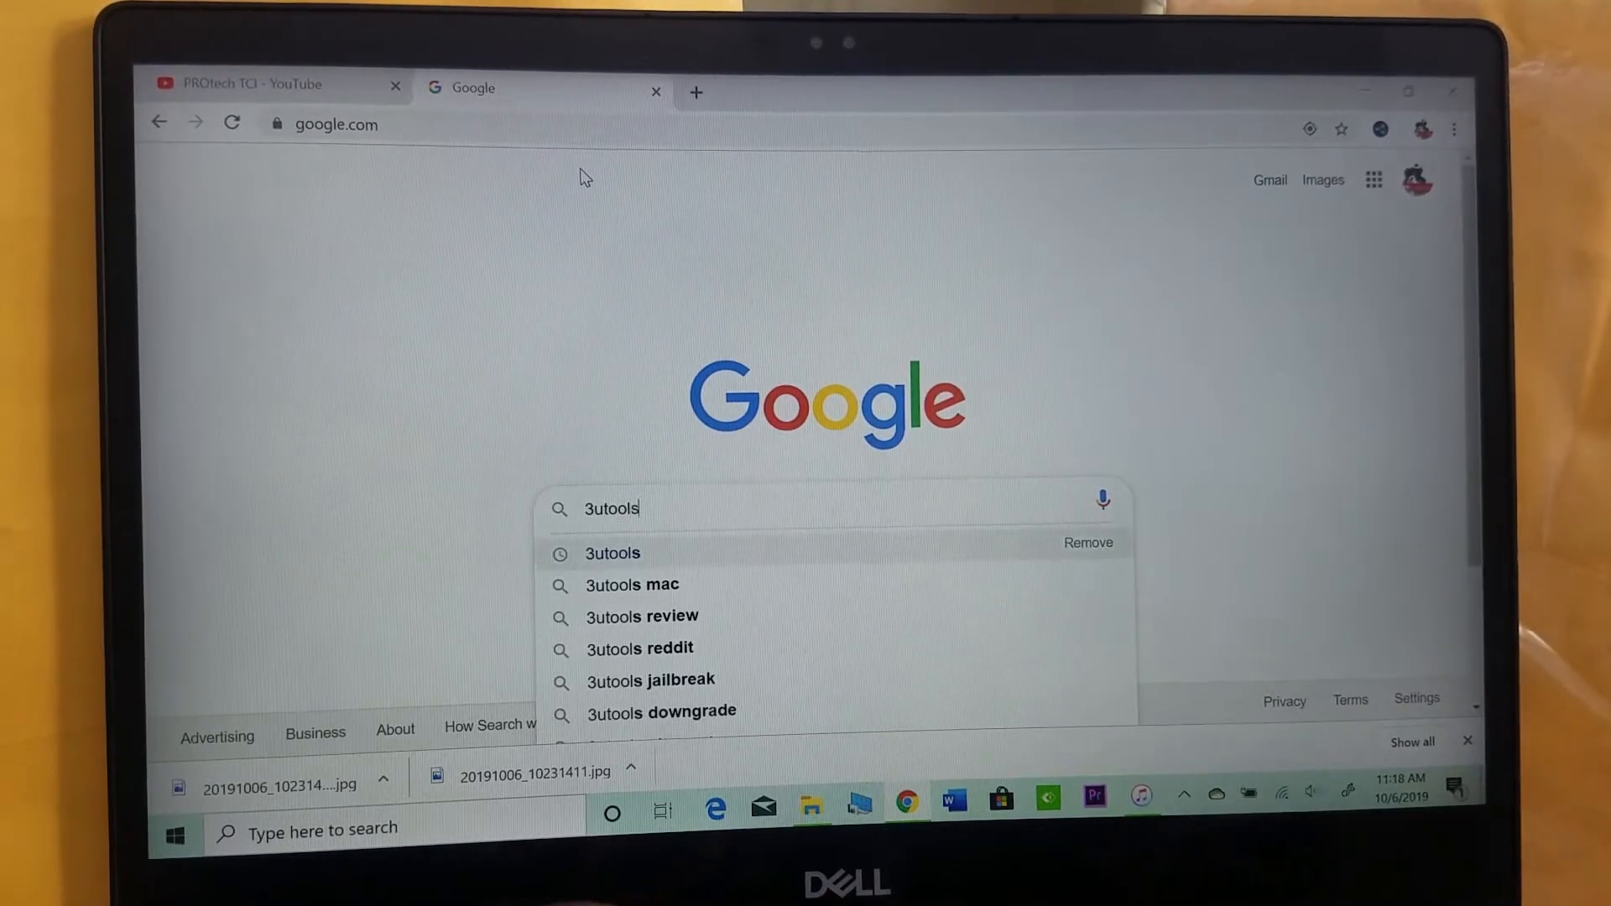
key(Return)
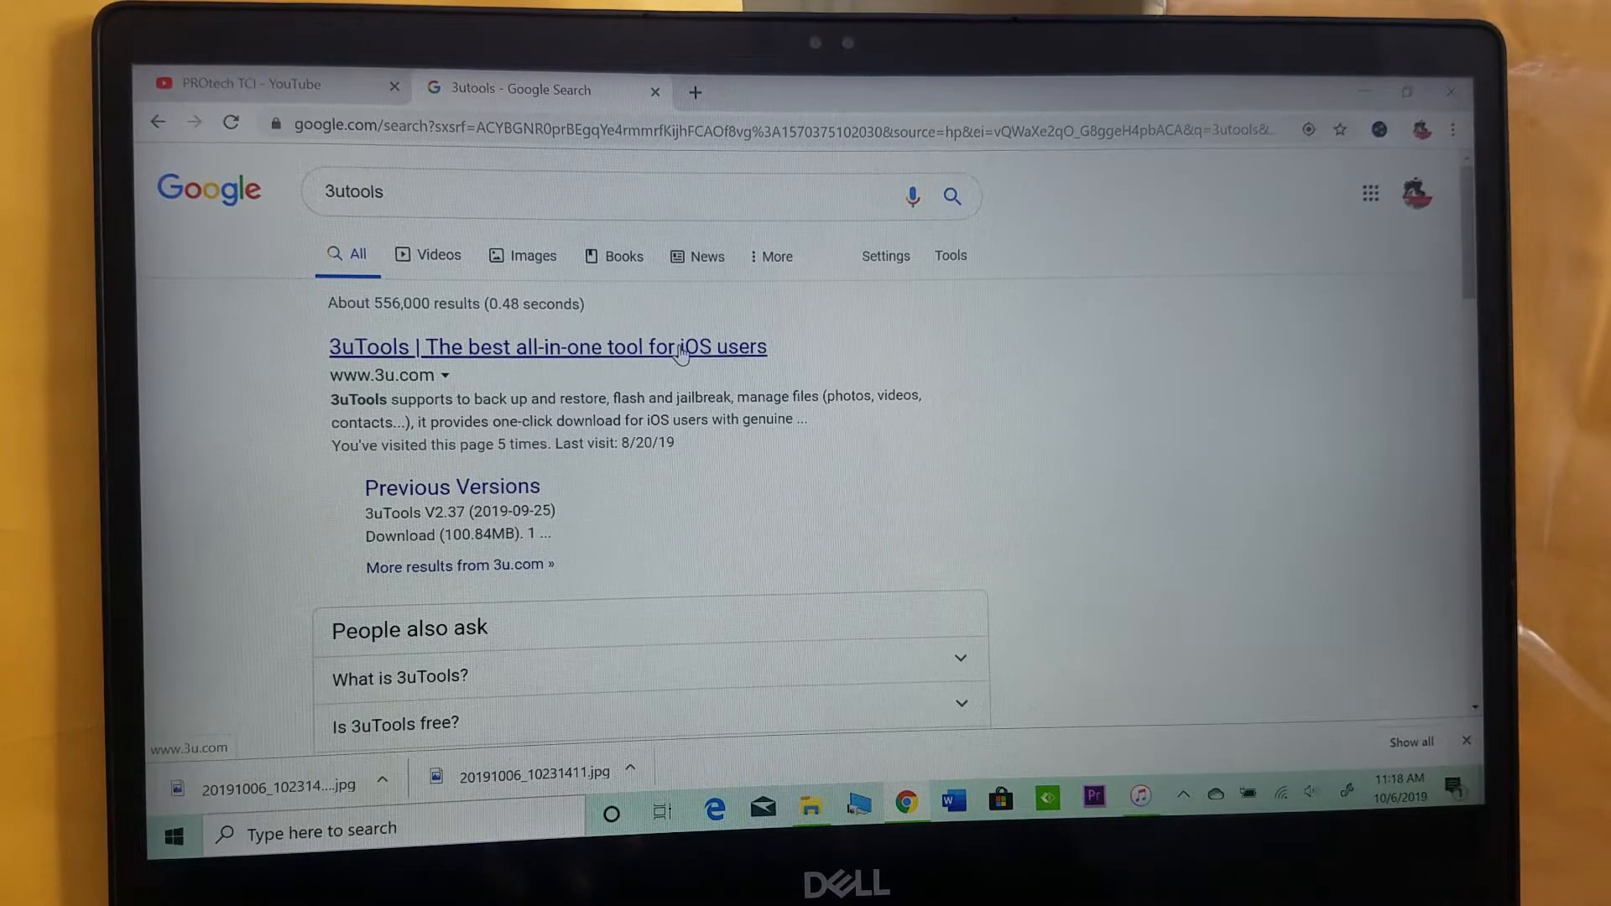
Step: Go to the official 3u.com site and start the 3uTools V2.37 installer download
click(547, 345)
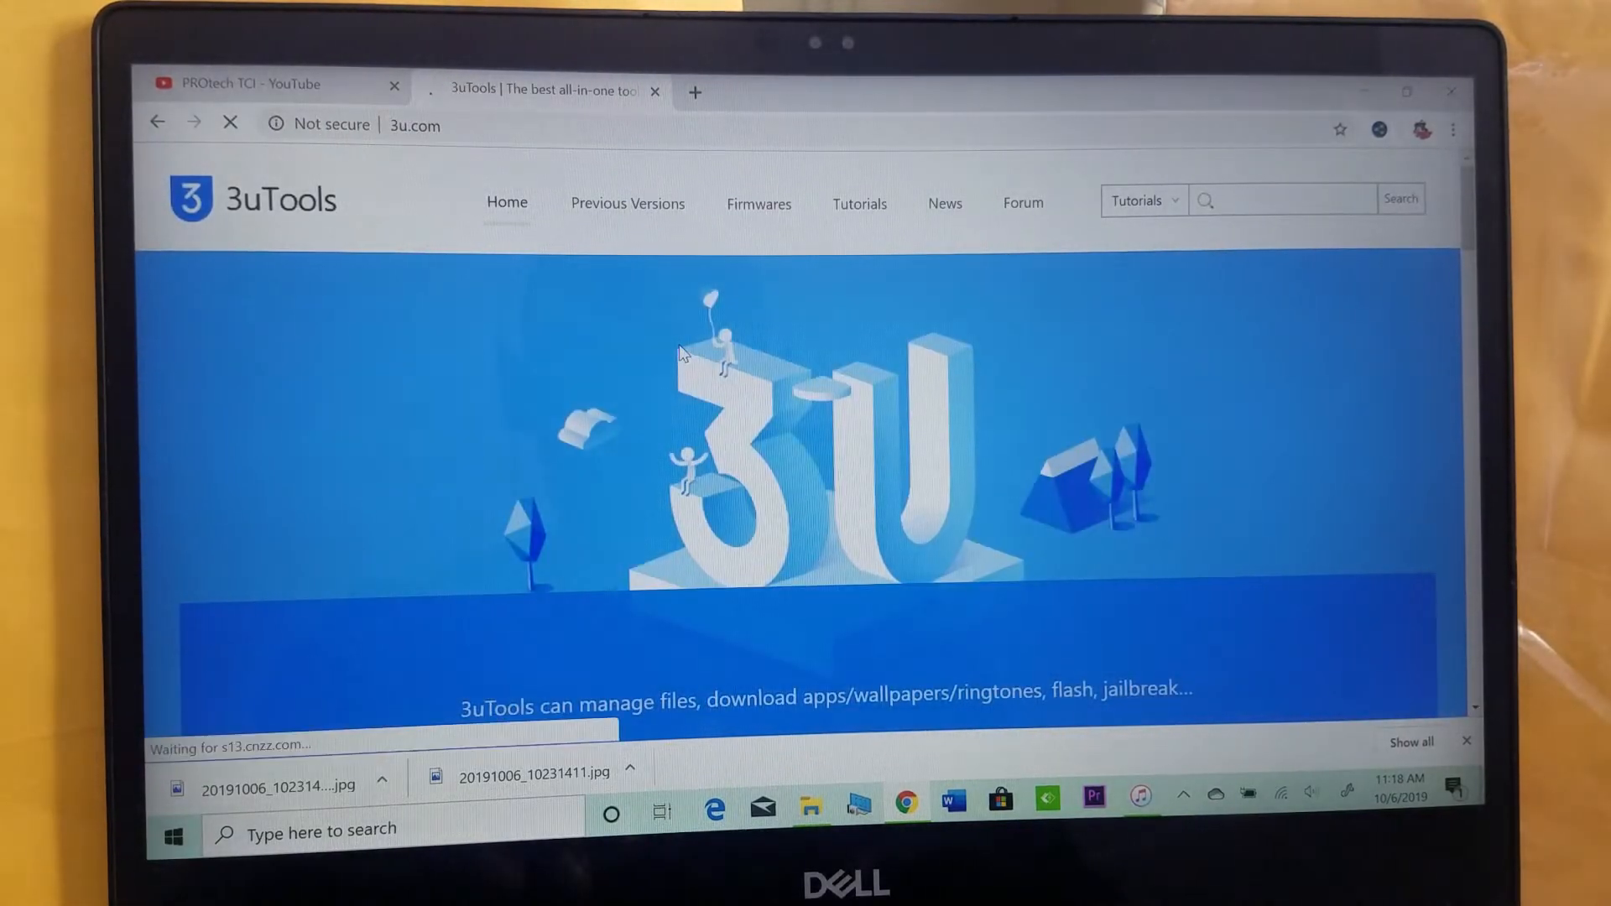
scroll(down, 3)
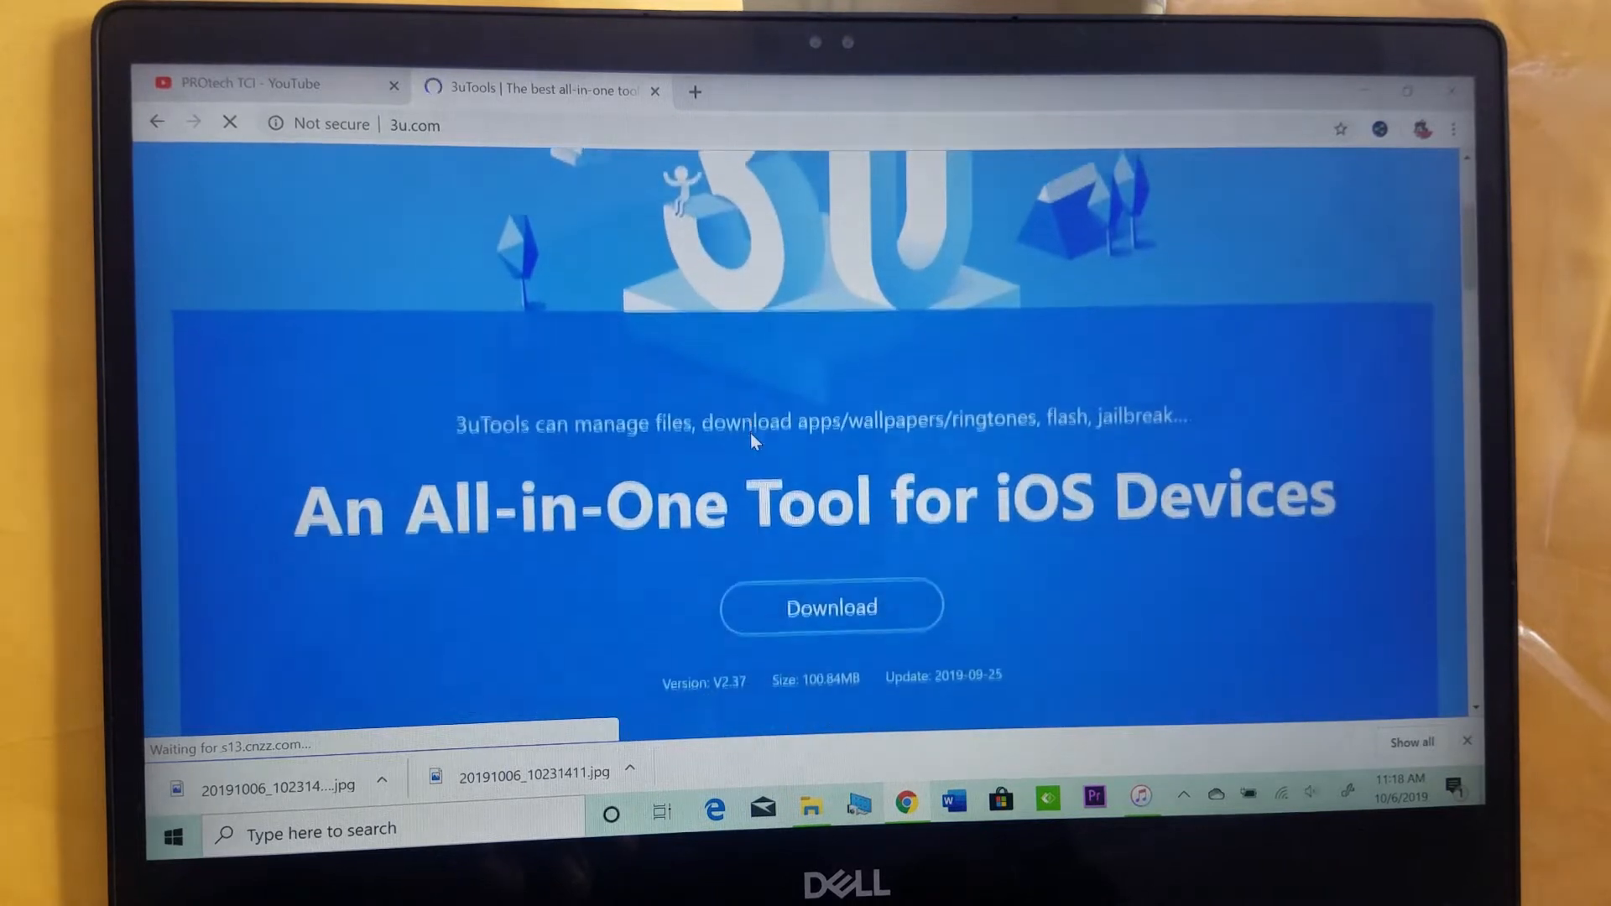
scroll(down, 3)
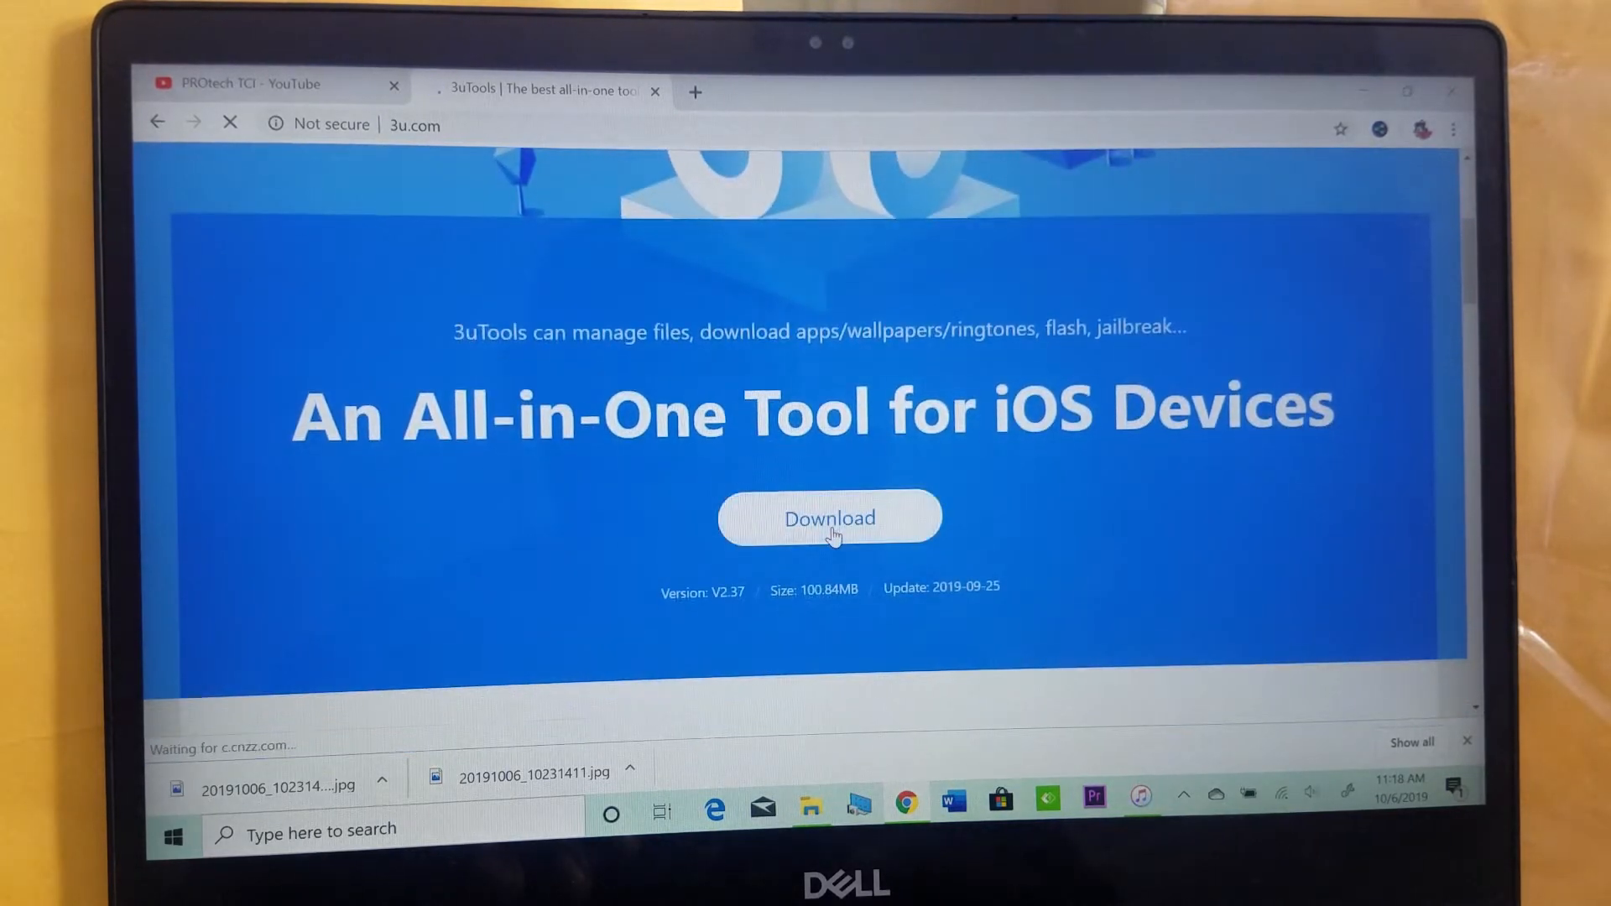
click(829, 519)
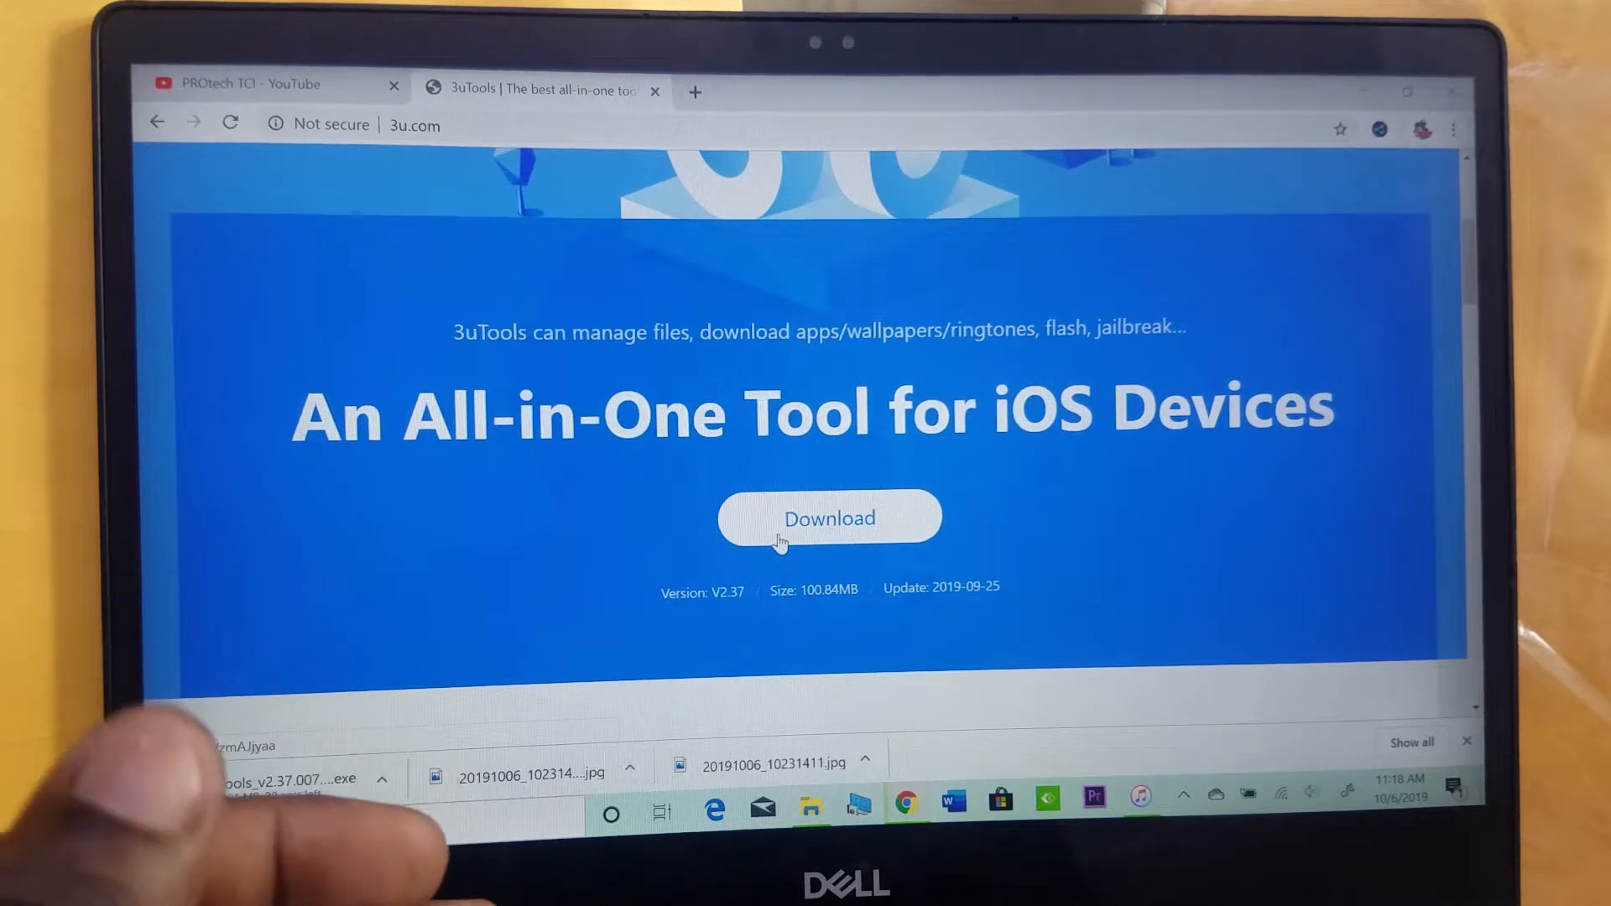
click(828, 519)
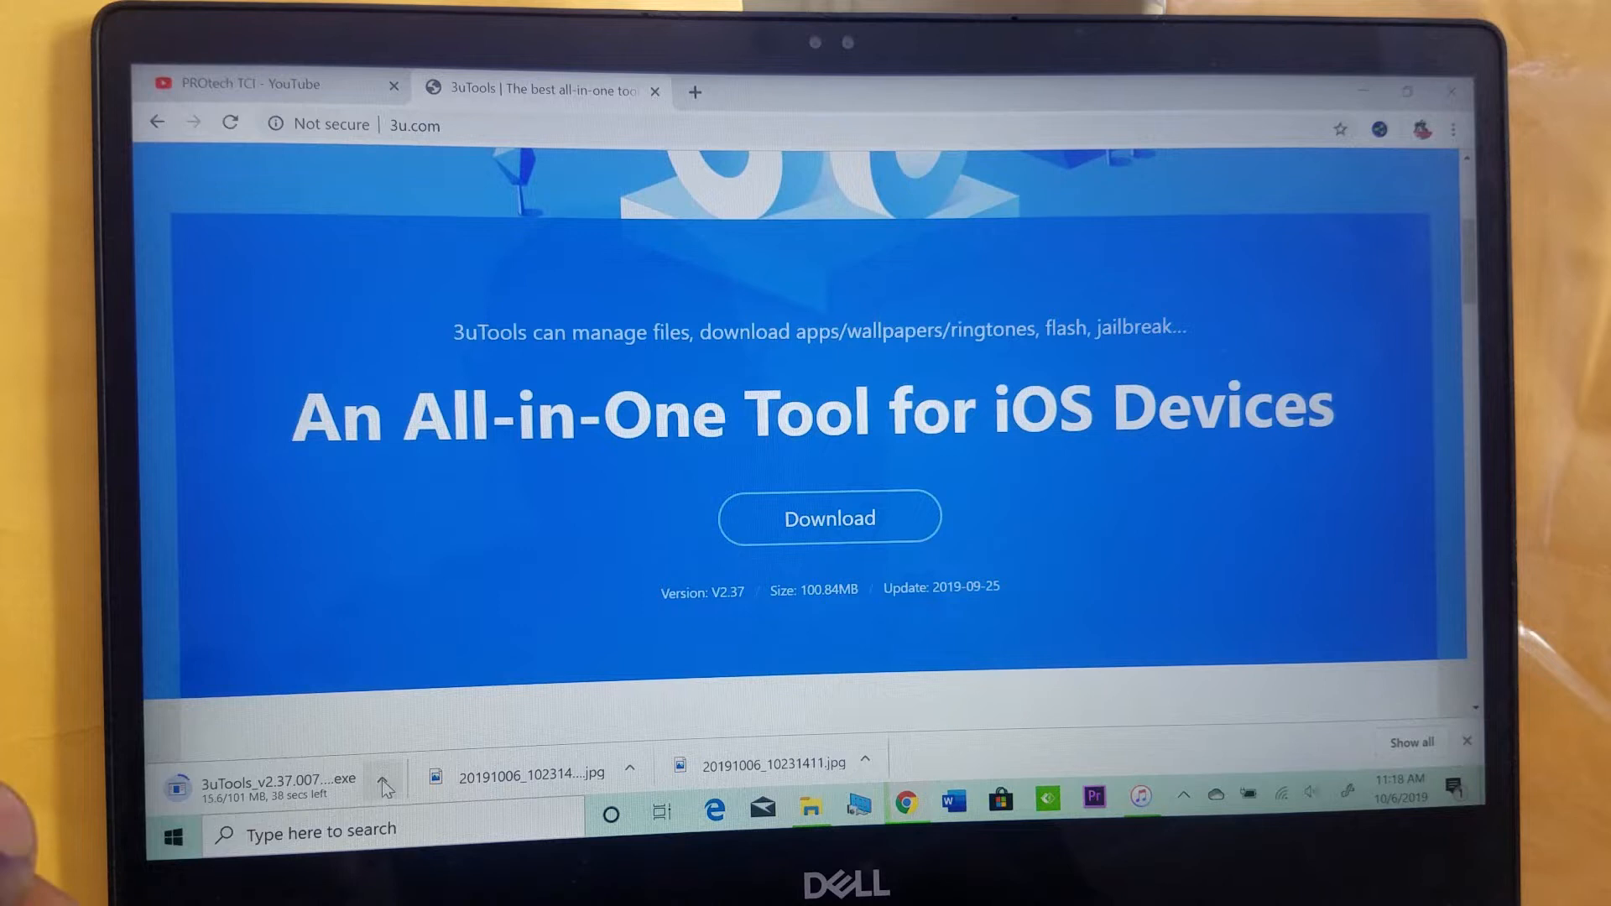
Step: Cancel the running installer download from Chrome's download bar
click(381, 782)
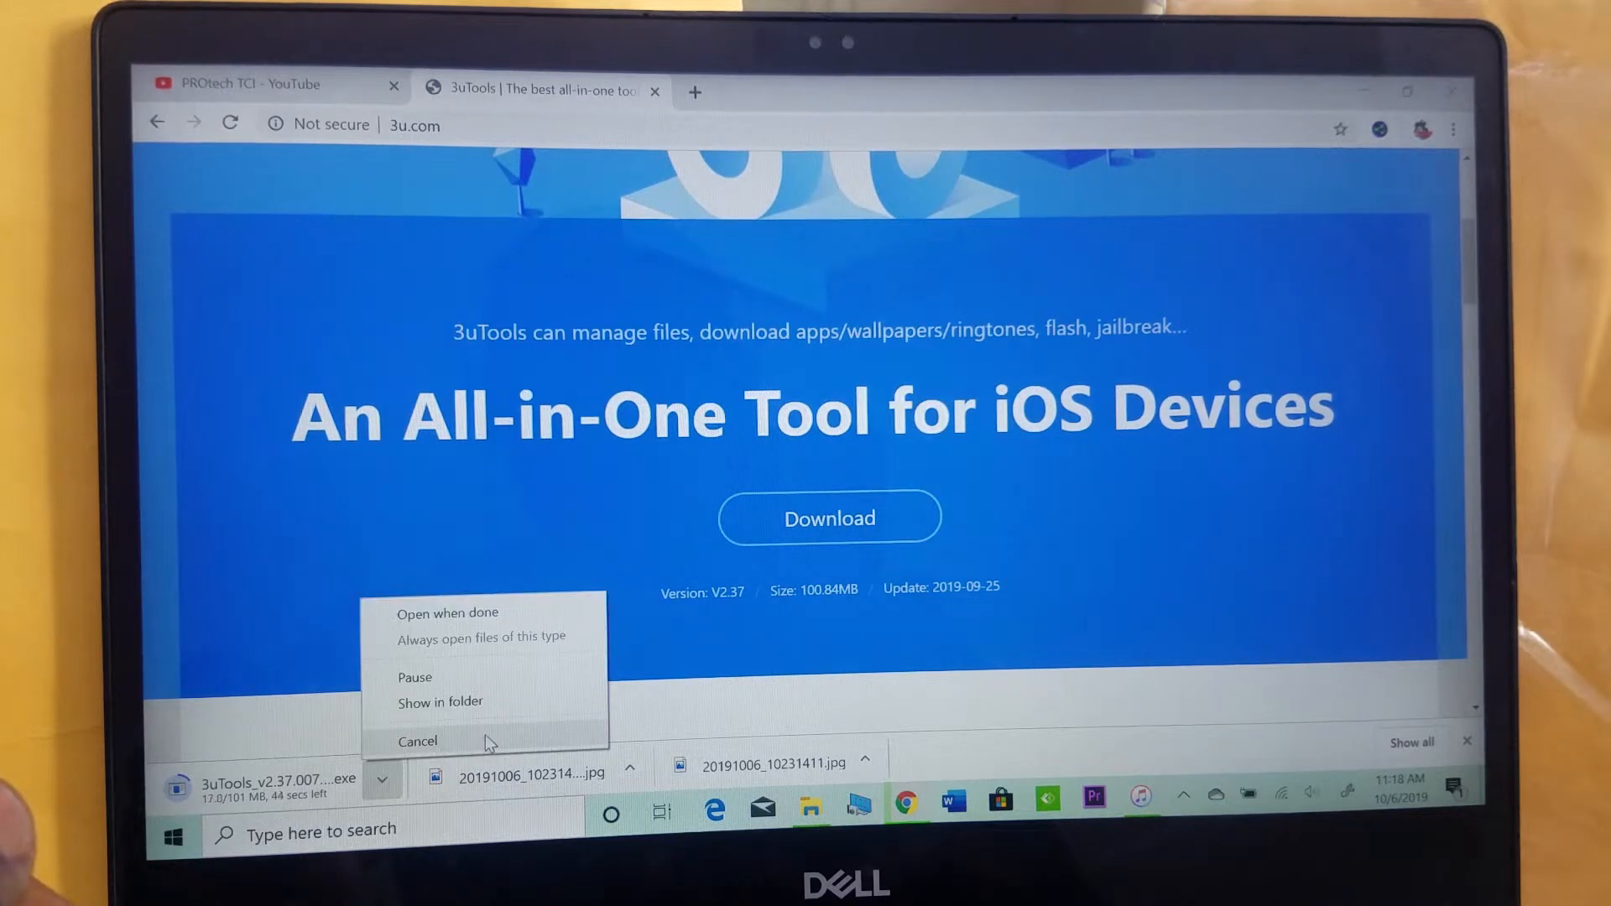
click(418, 740)
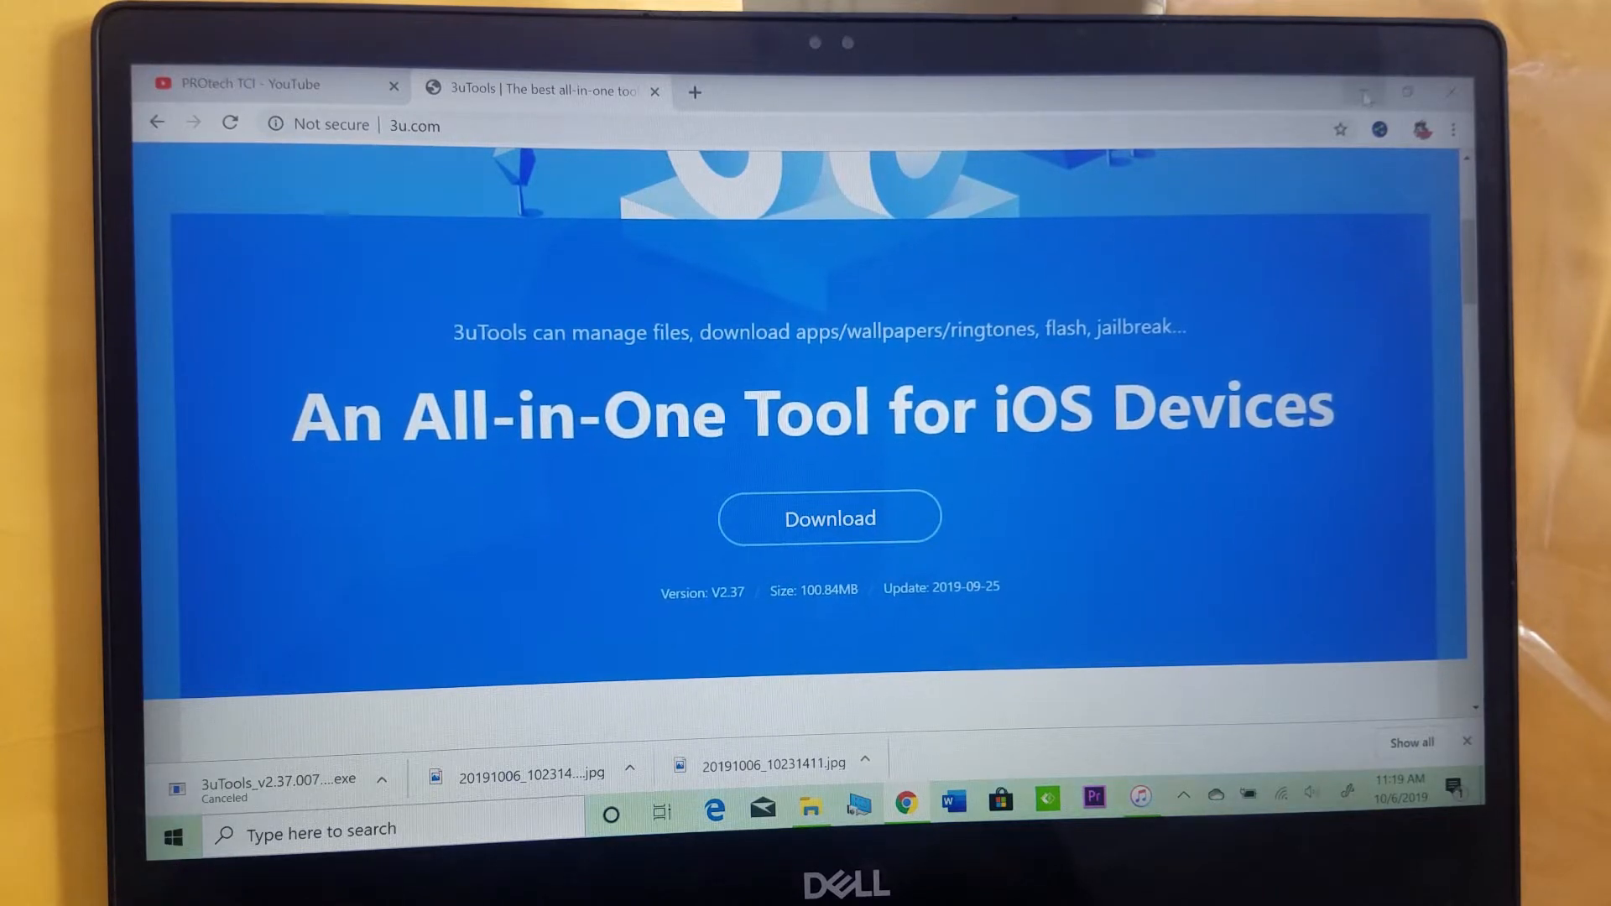
mouse_move(1365, 95)
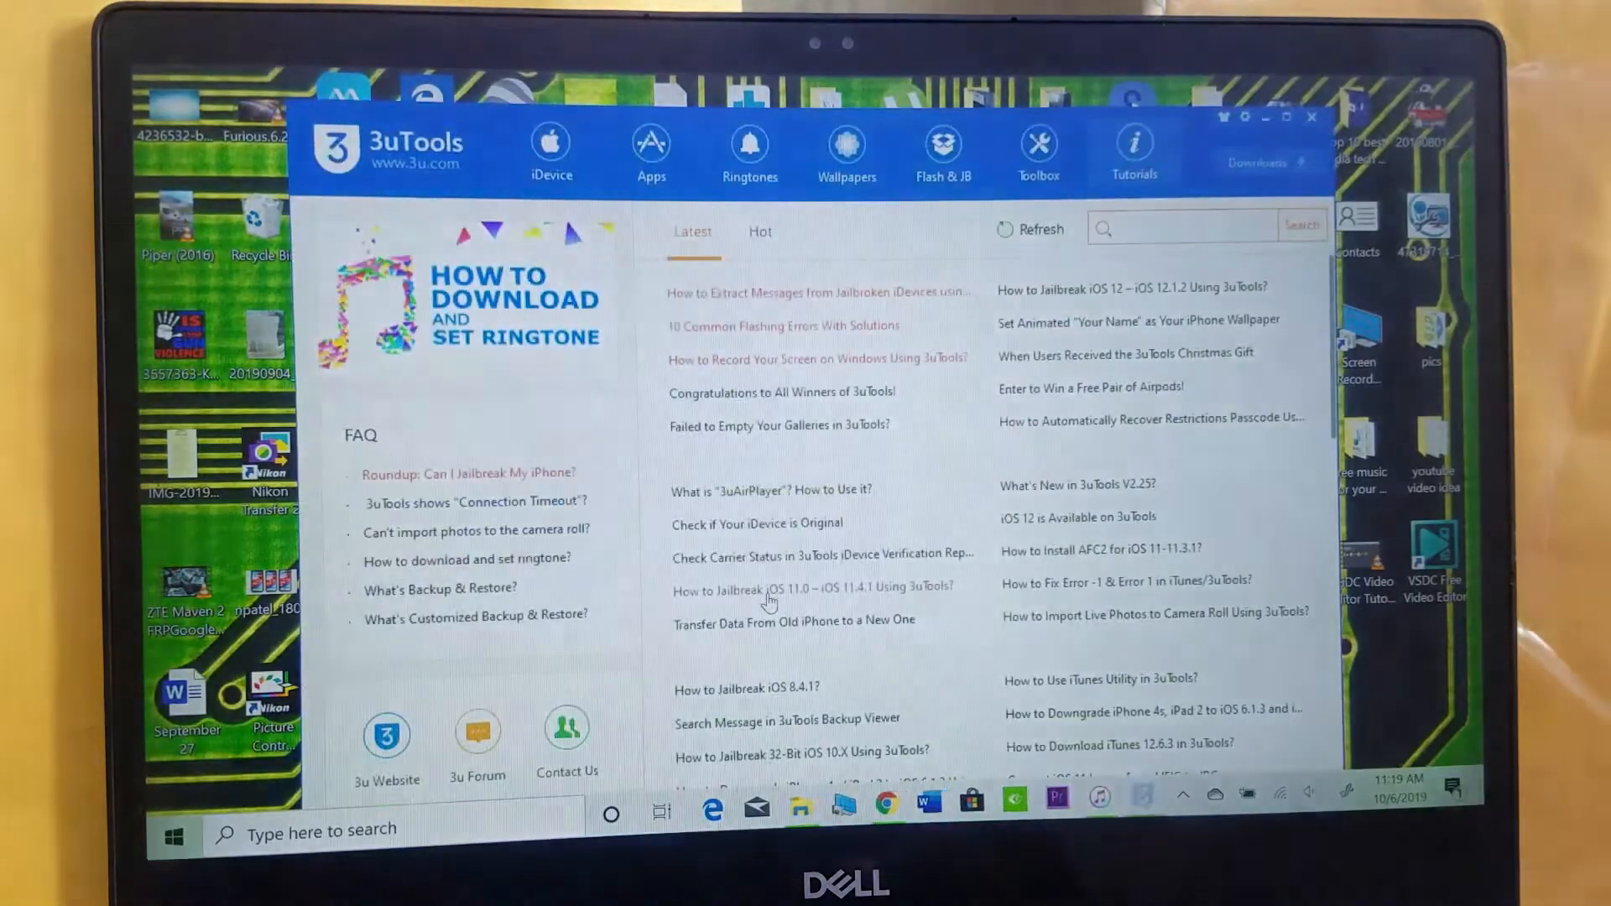
Step: Show the iDevice overview for the iPhone 7 connected in Recovery Mode
click(550, 150)
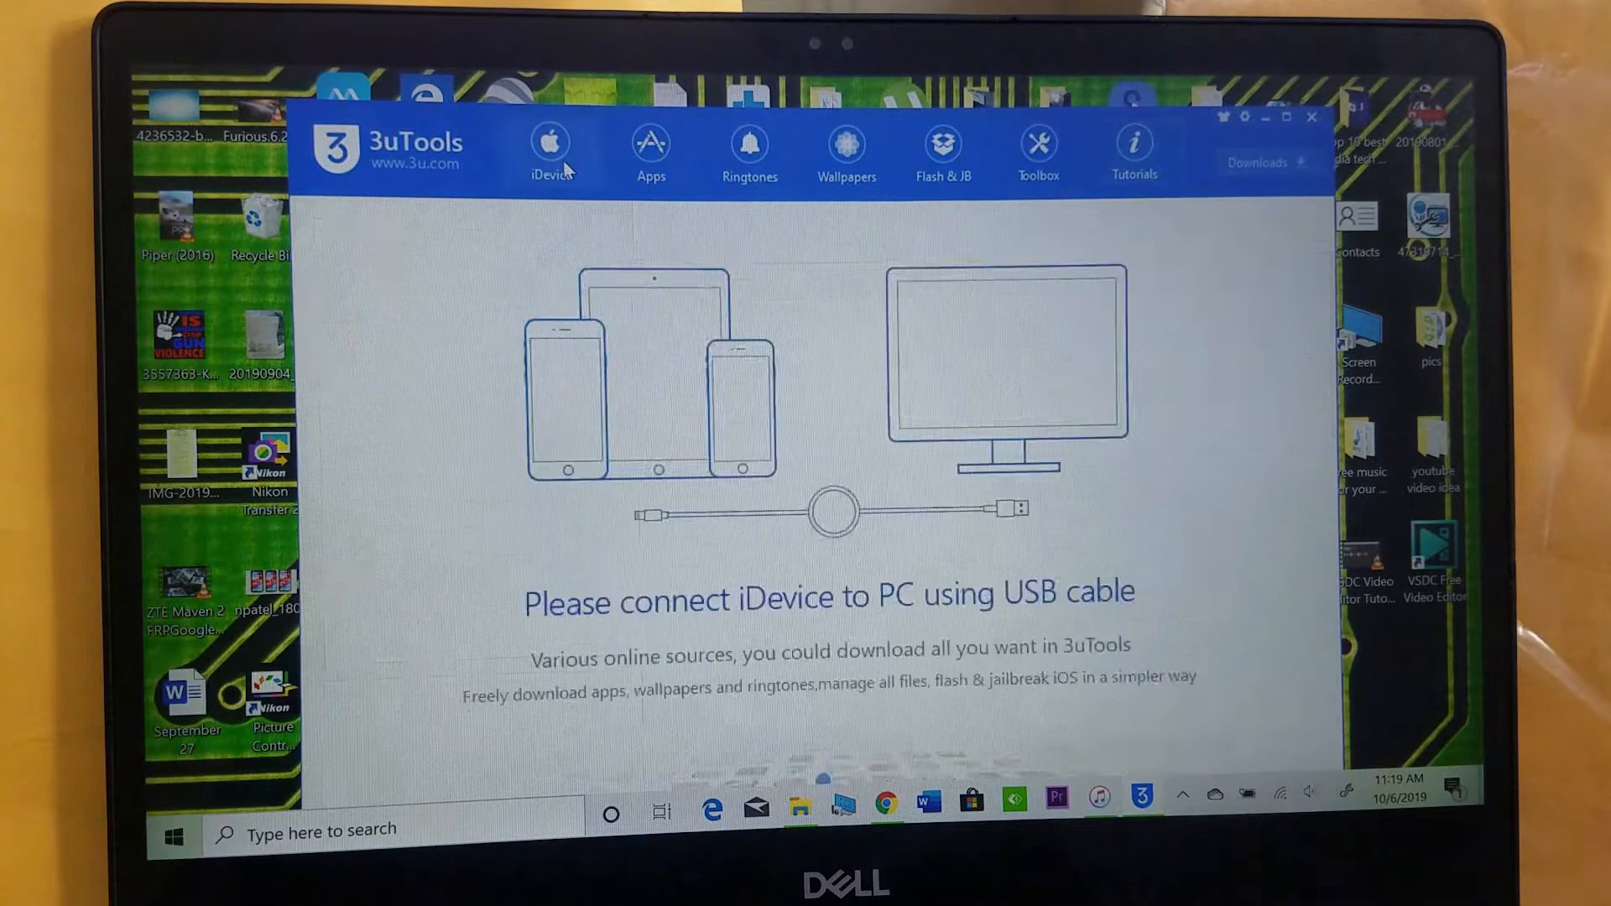
mouse_move(976, 452)
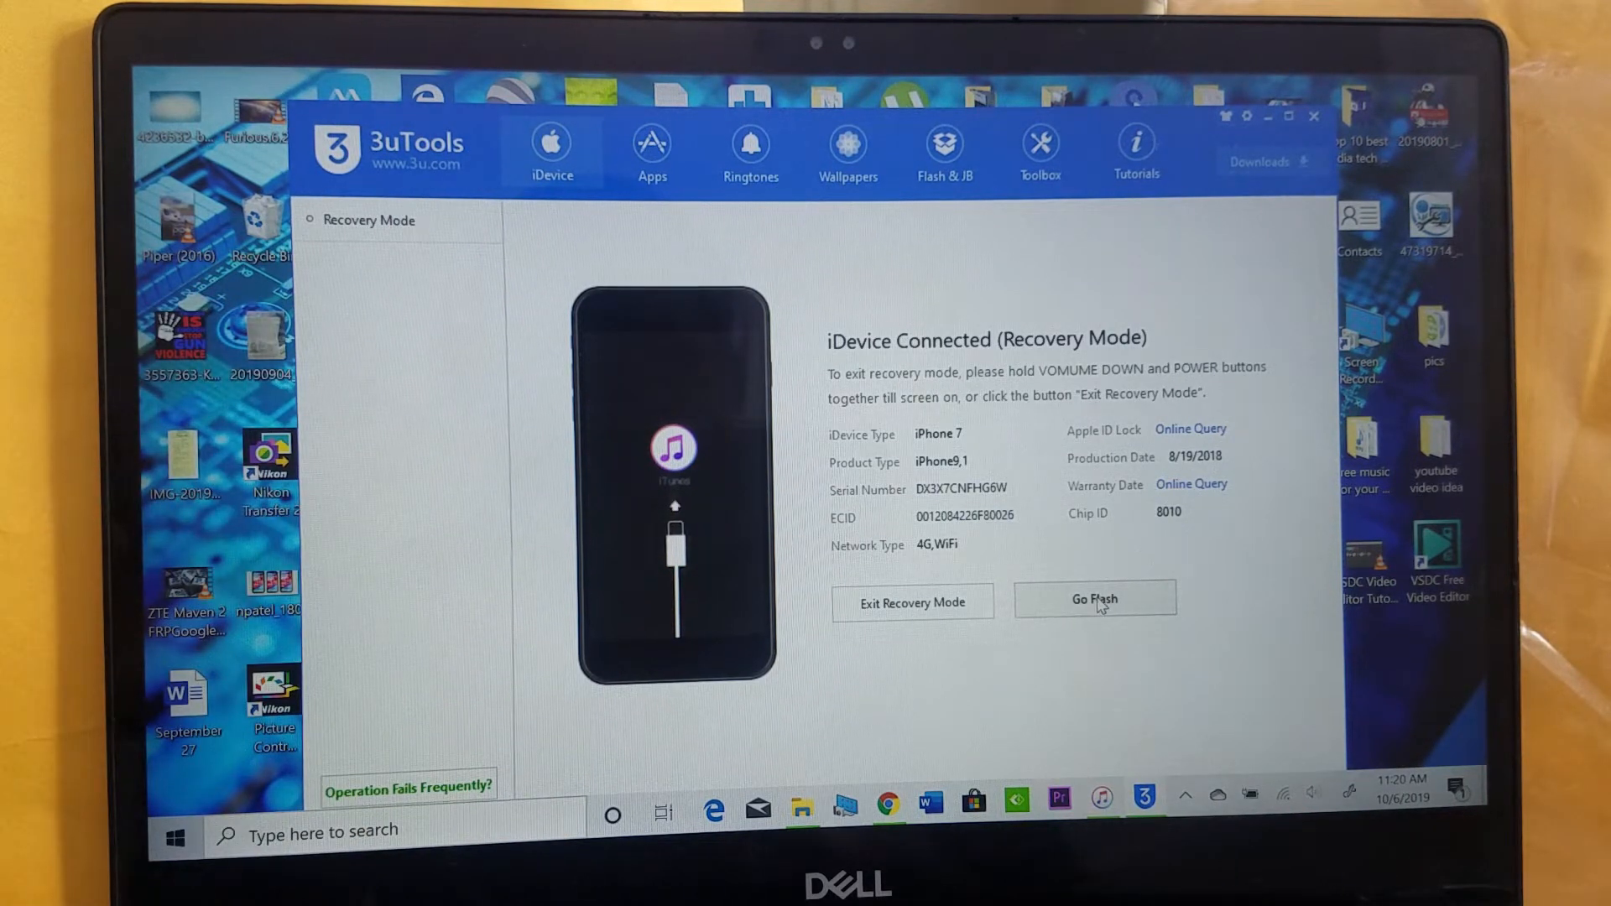
Step: Go Flash to reach Easy Flash with the downloaded iOS 13.1.2 firmware selected
click(1092, 599)
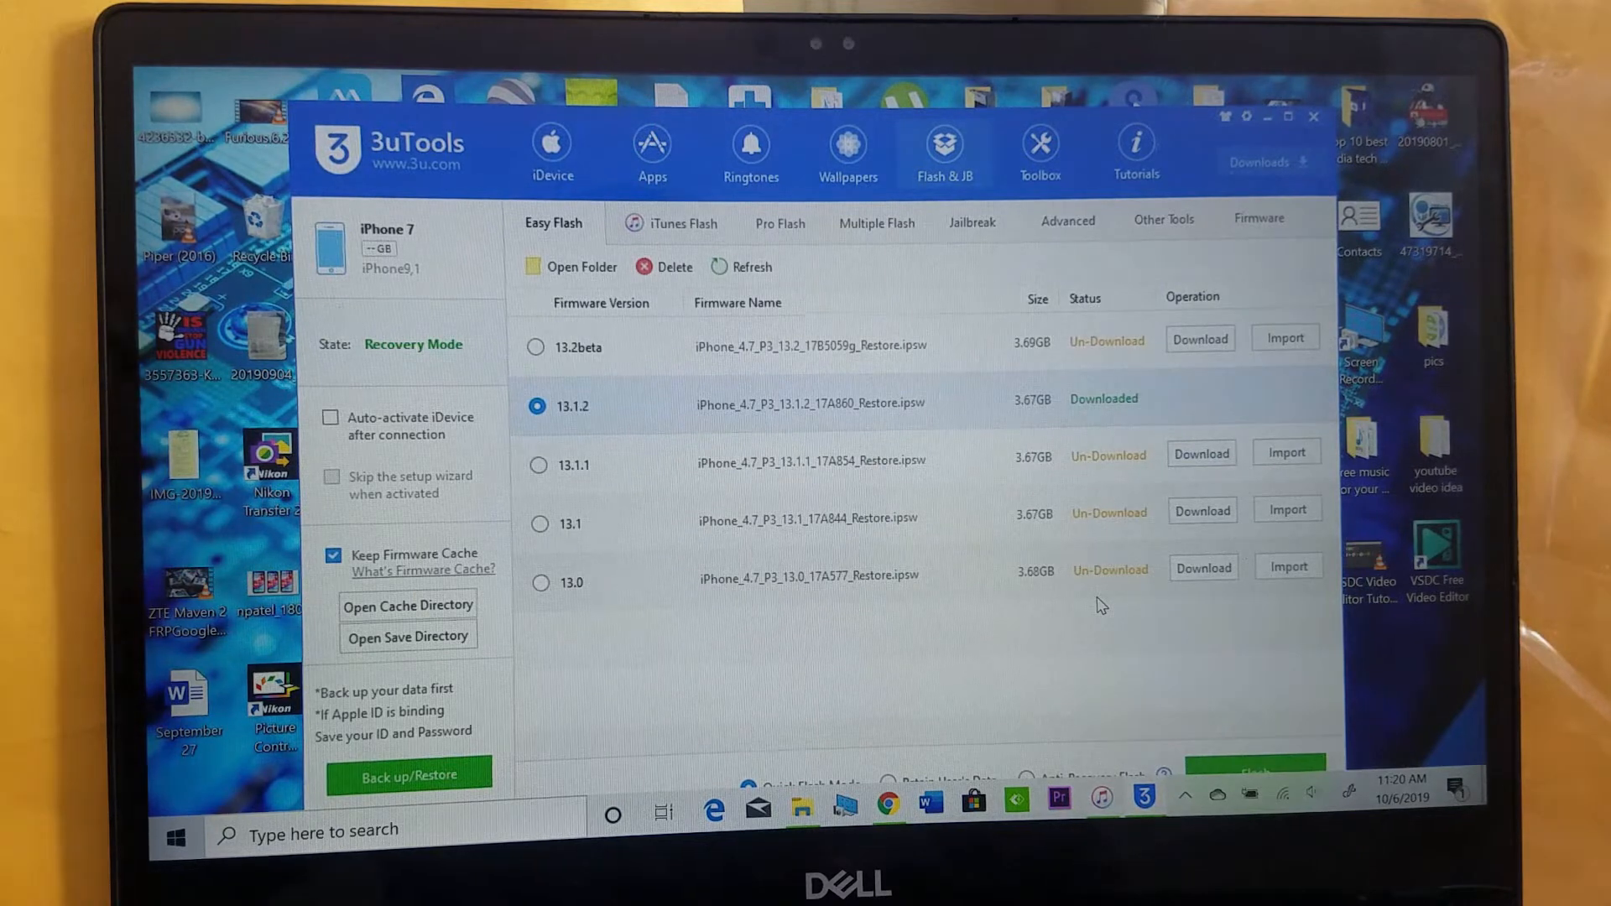
mouse_move(744, 431)
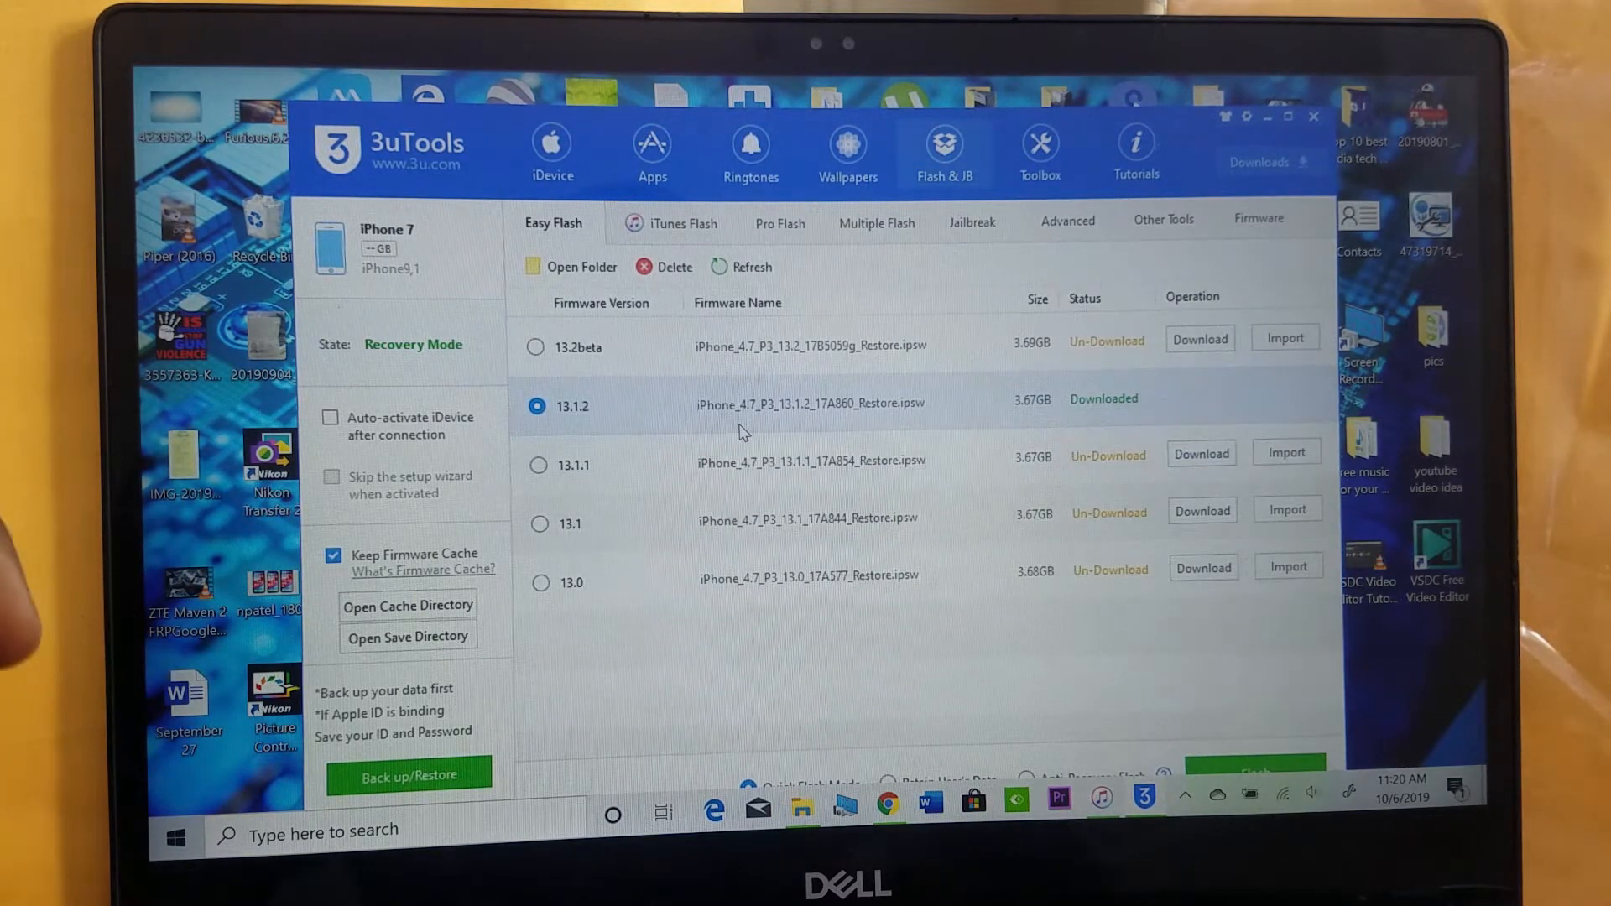
mouse_move(656, 414)
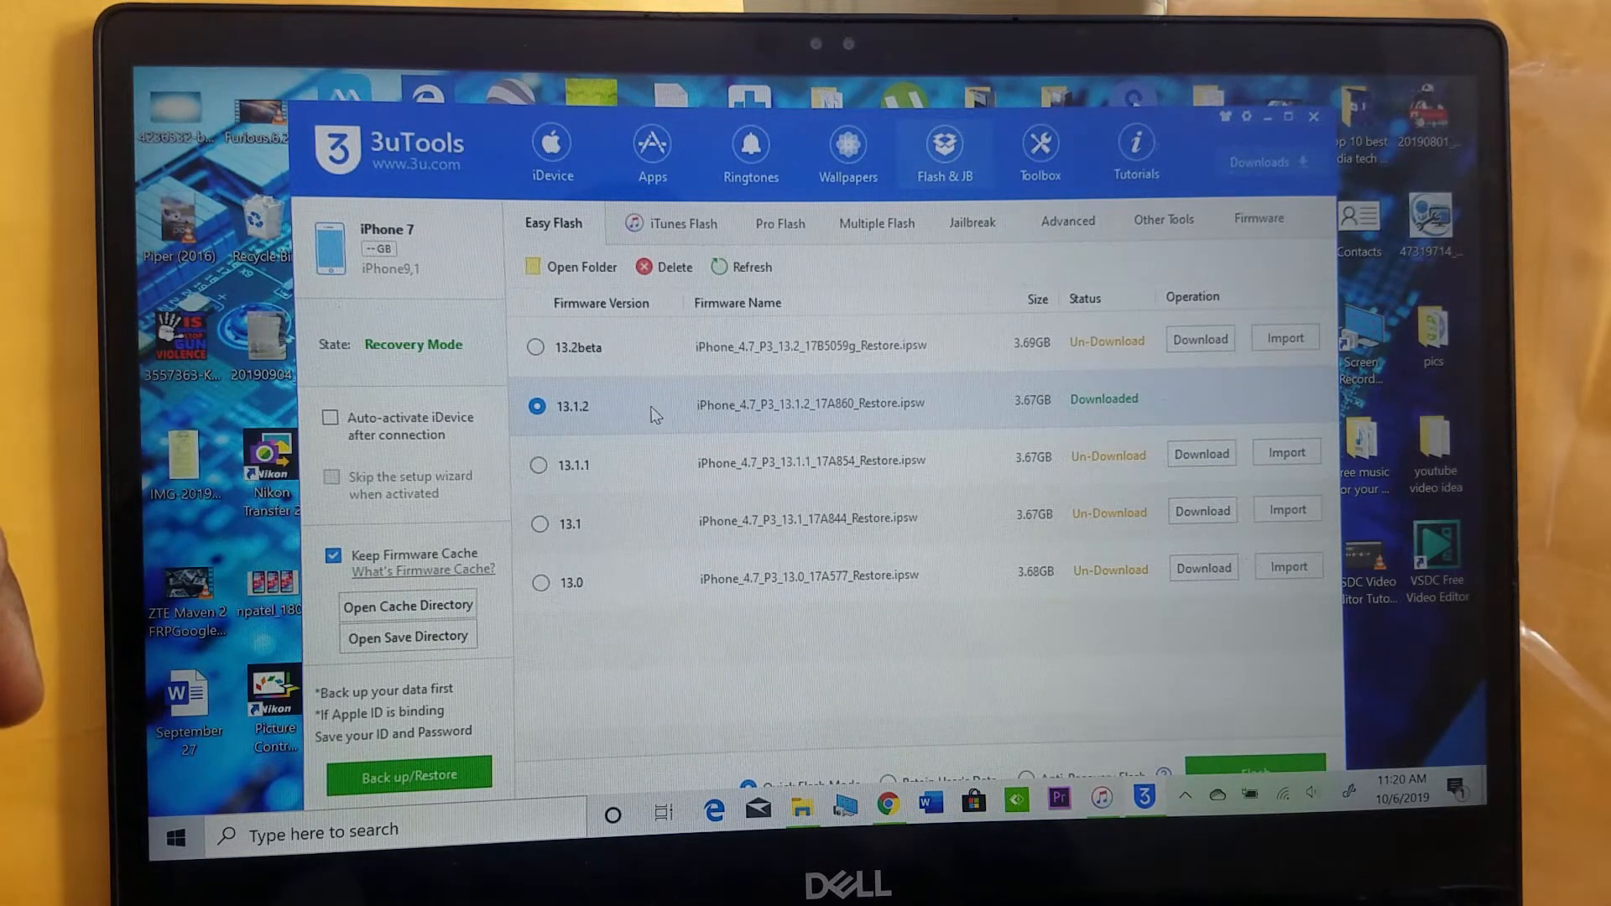
mouse_move(1070, 500)
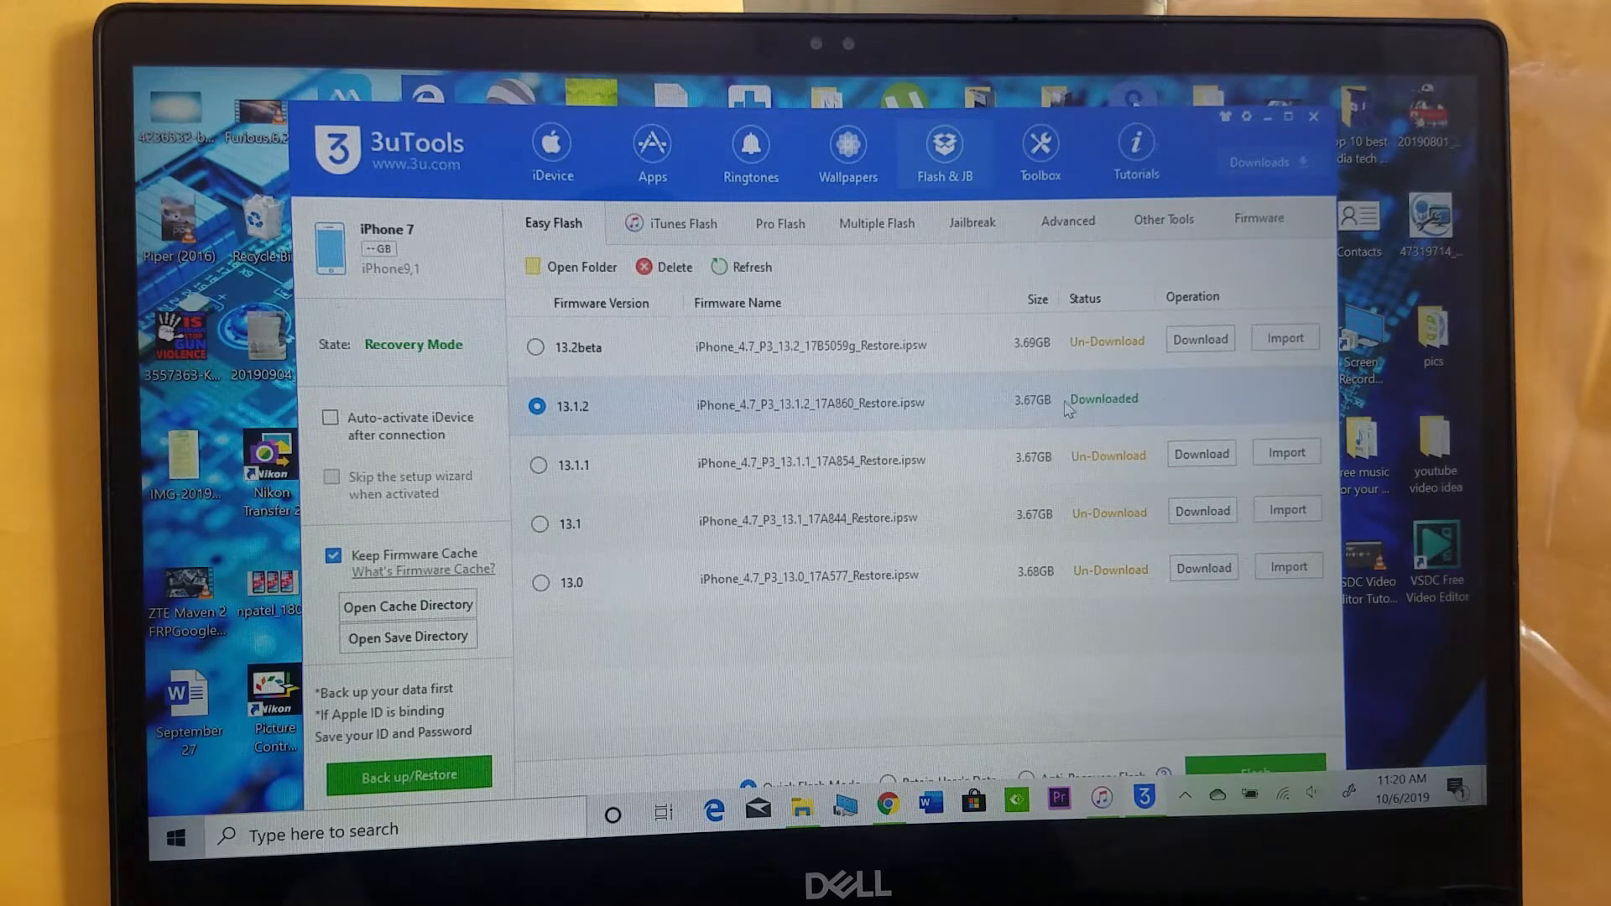
mouse_move(1054, 418)
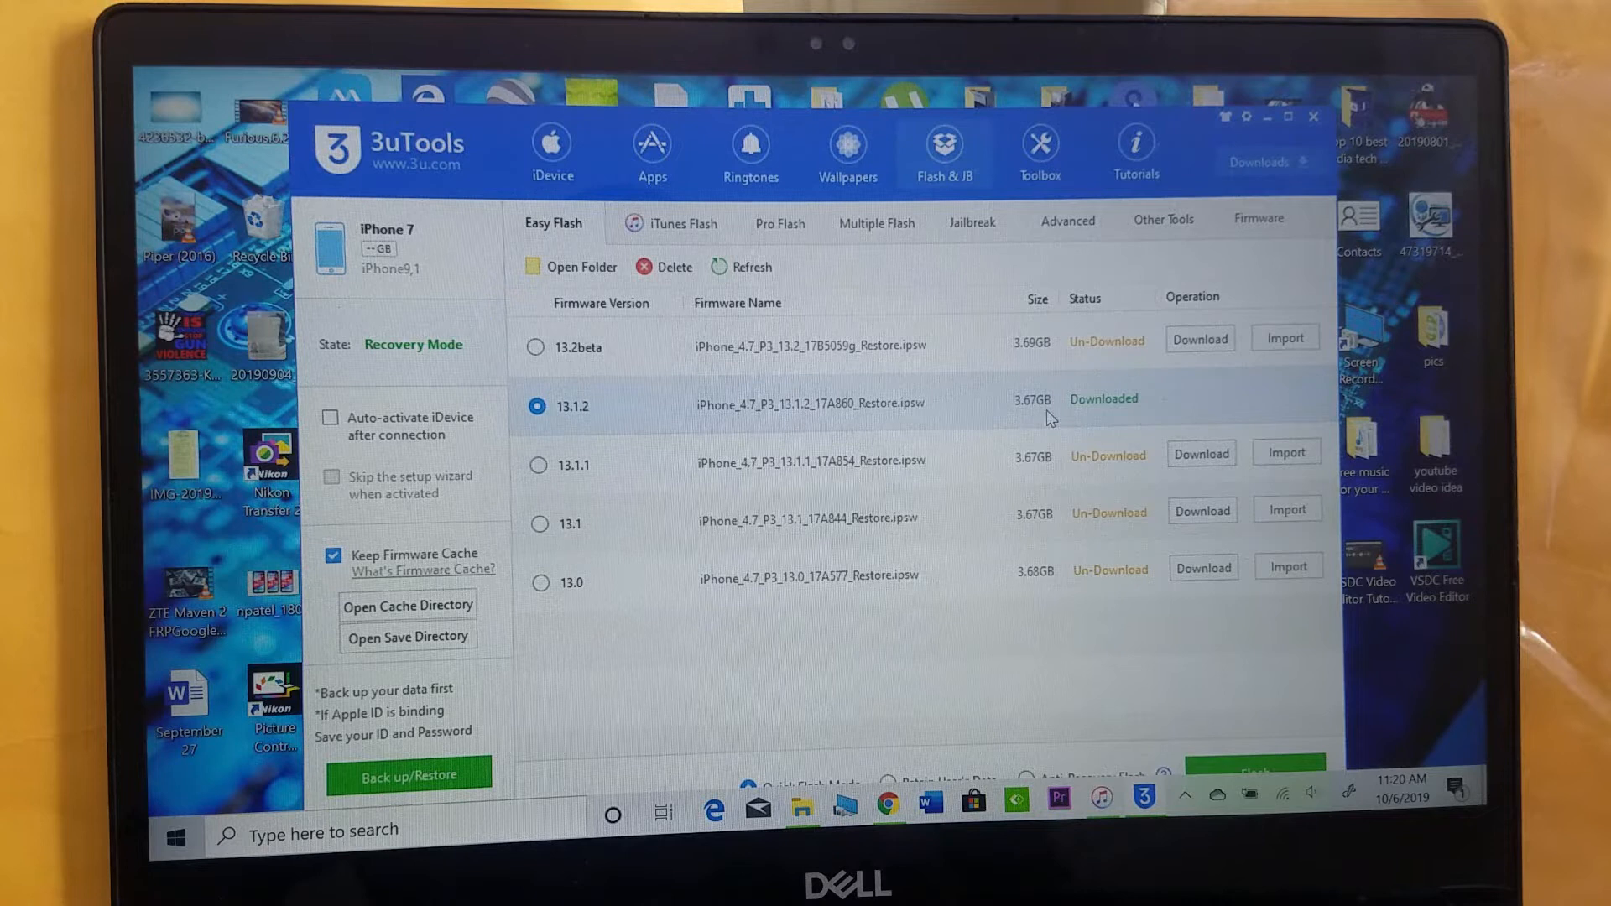
mouse_move(1117, 416)
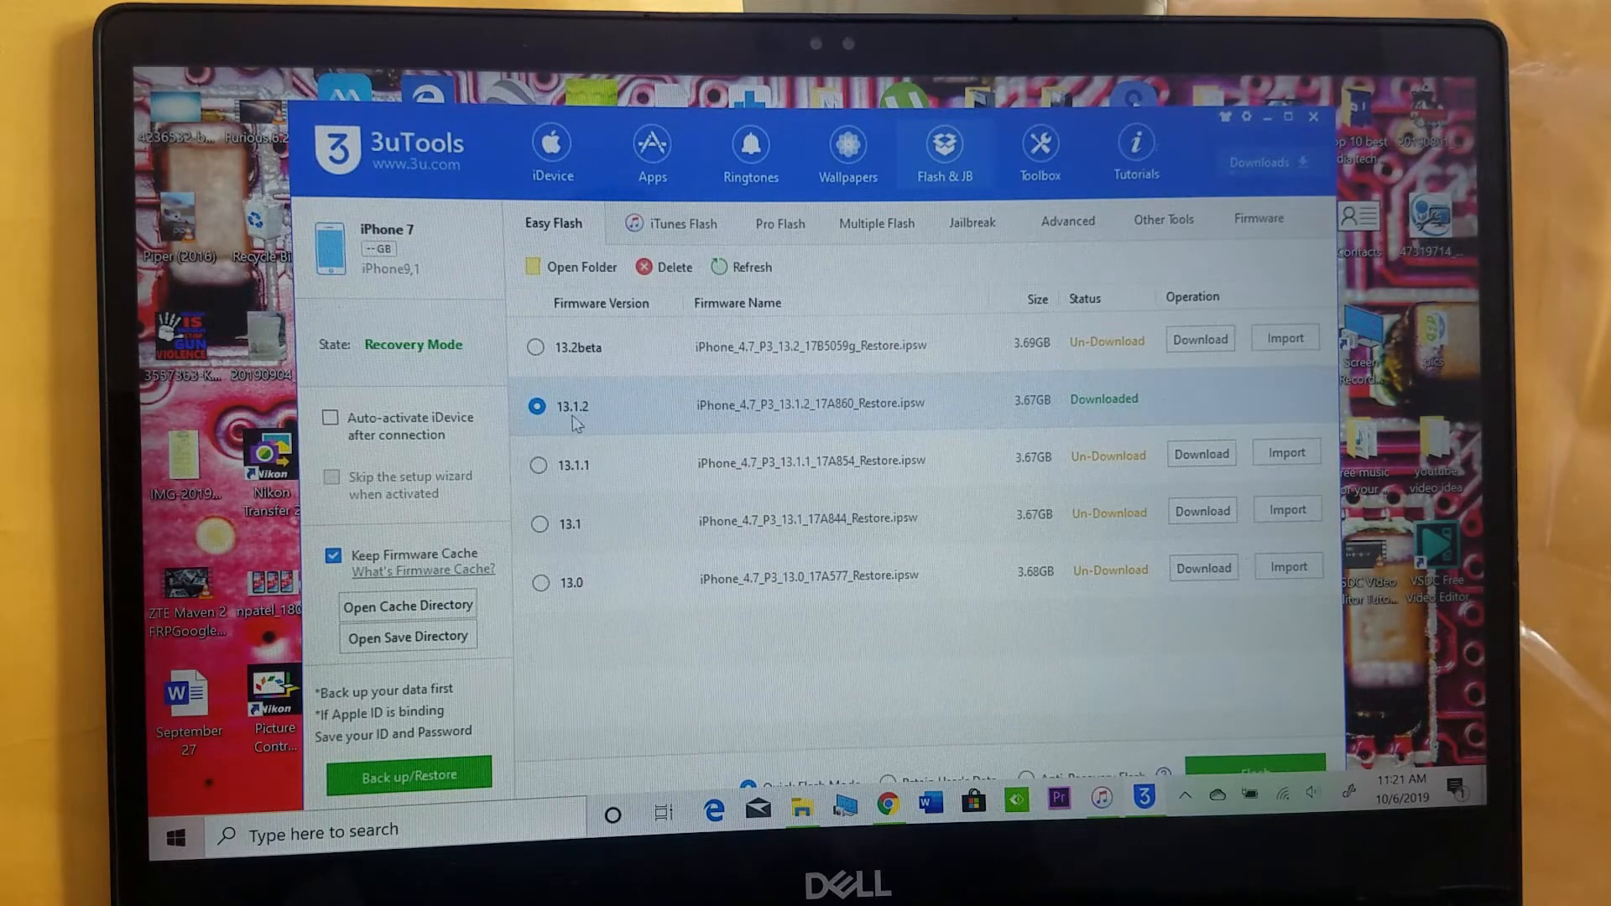
mouse_move(1117, 409)
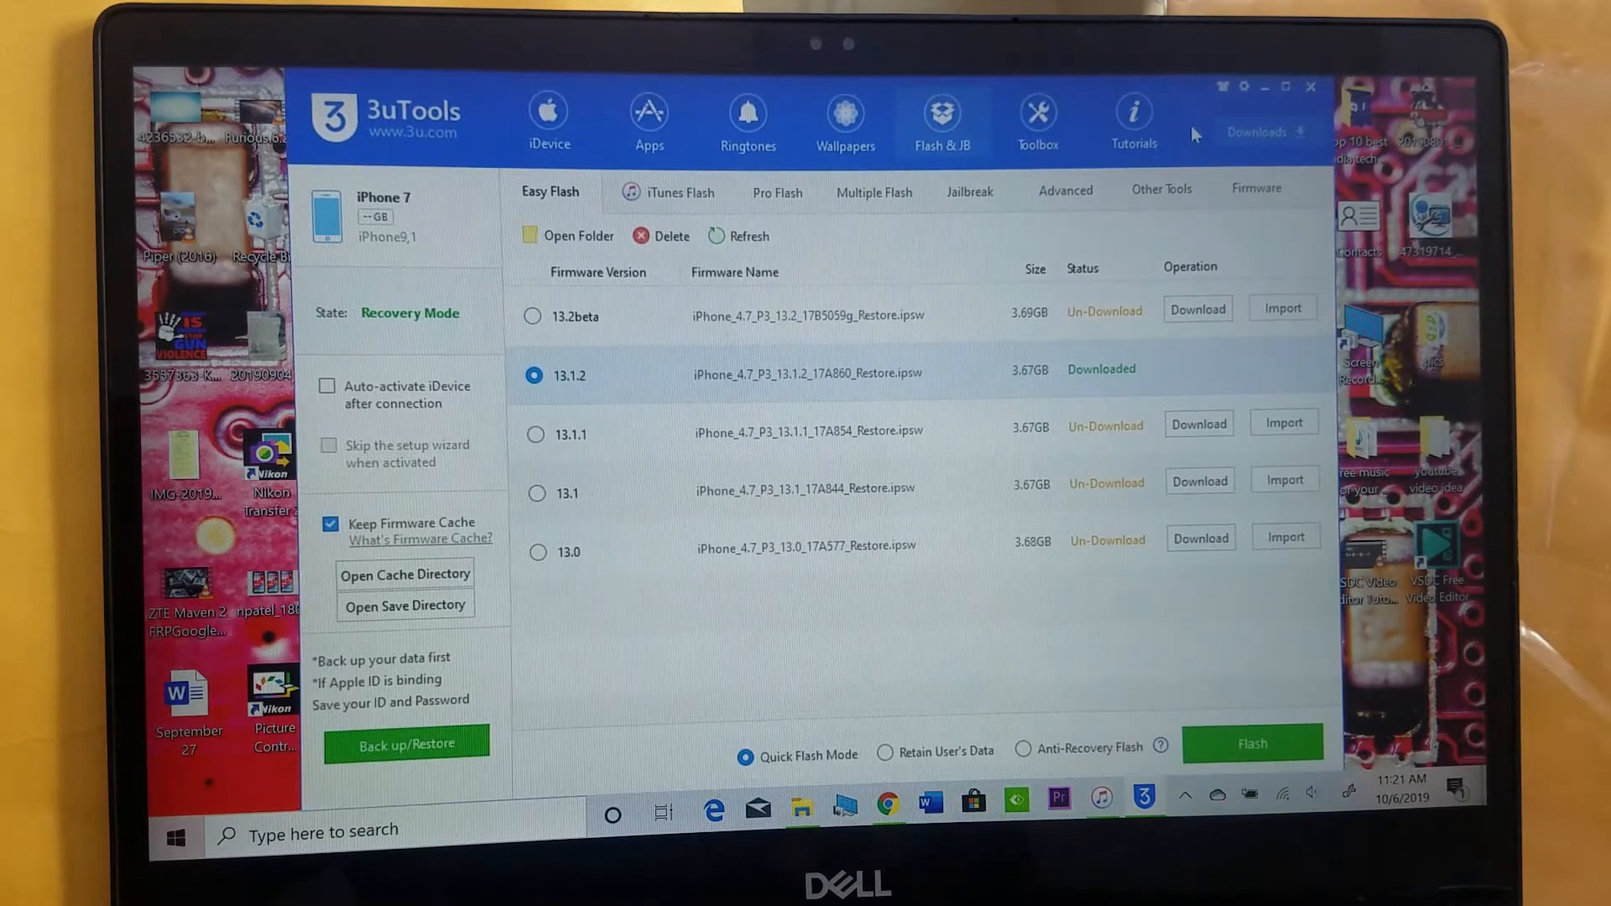
mouse_move(965, 760)
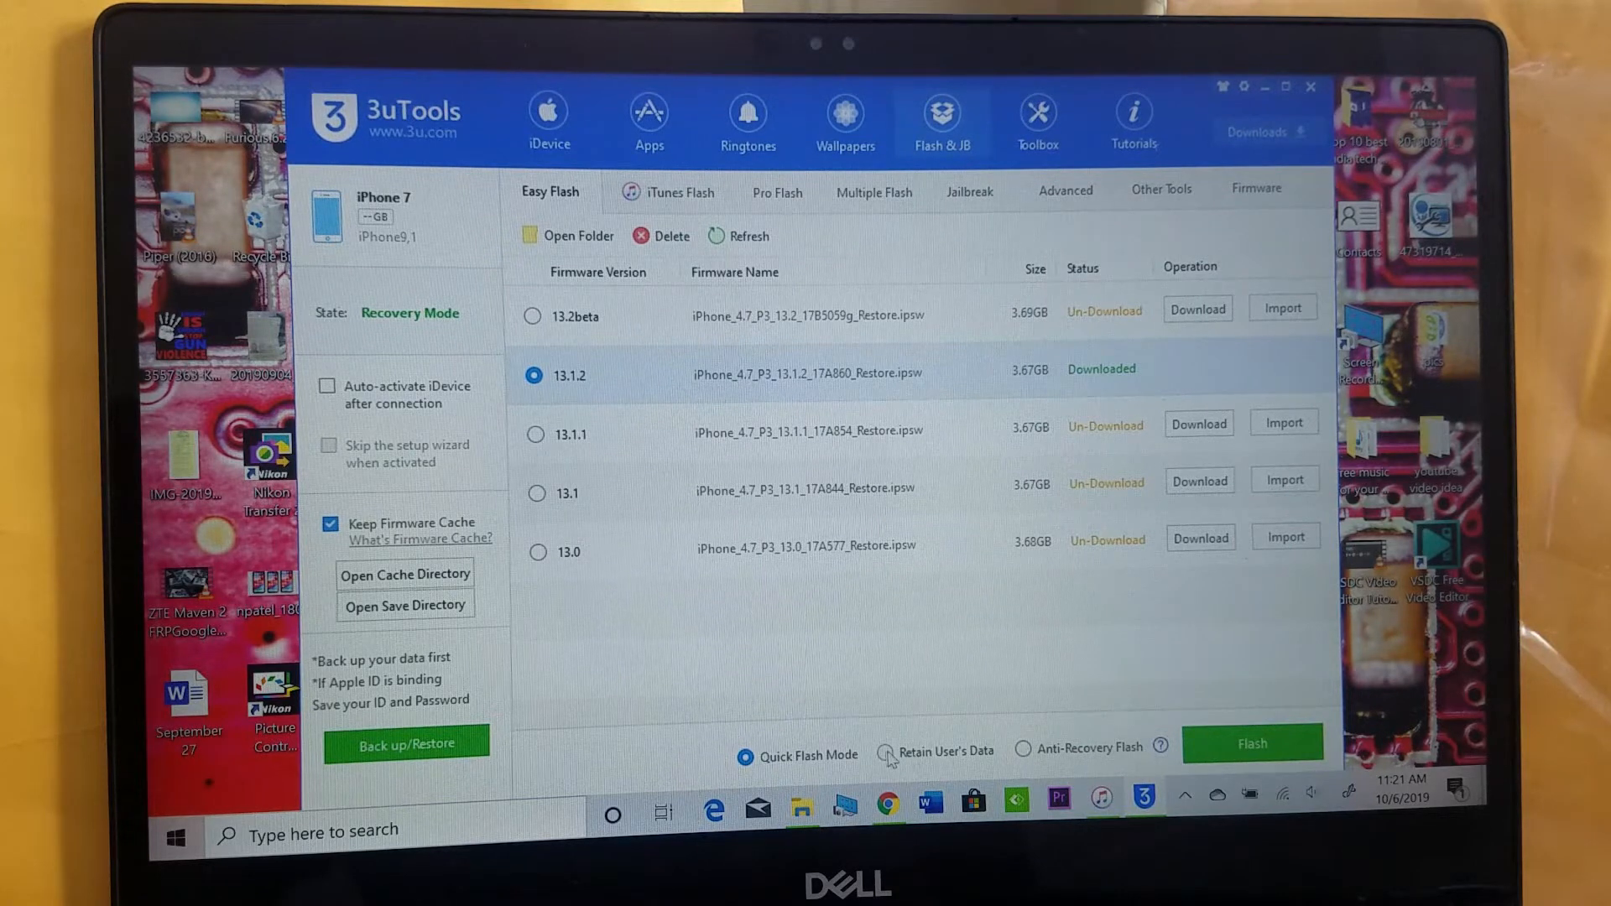
Step: Flash iOS 13.1.2 with Retain User's Data and confirm the Easy Flash reminder
click(886, 751)
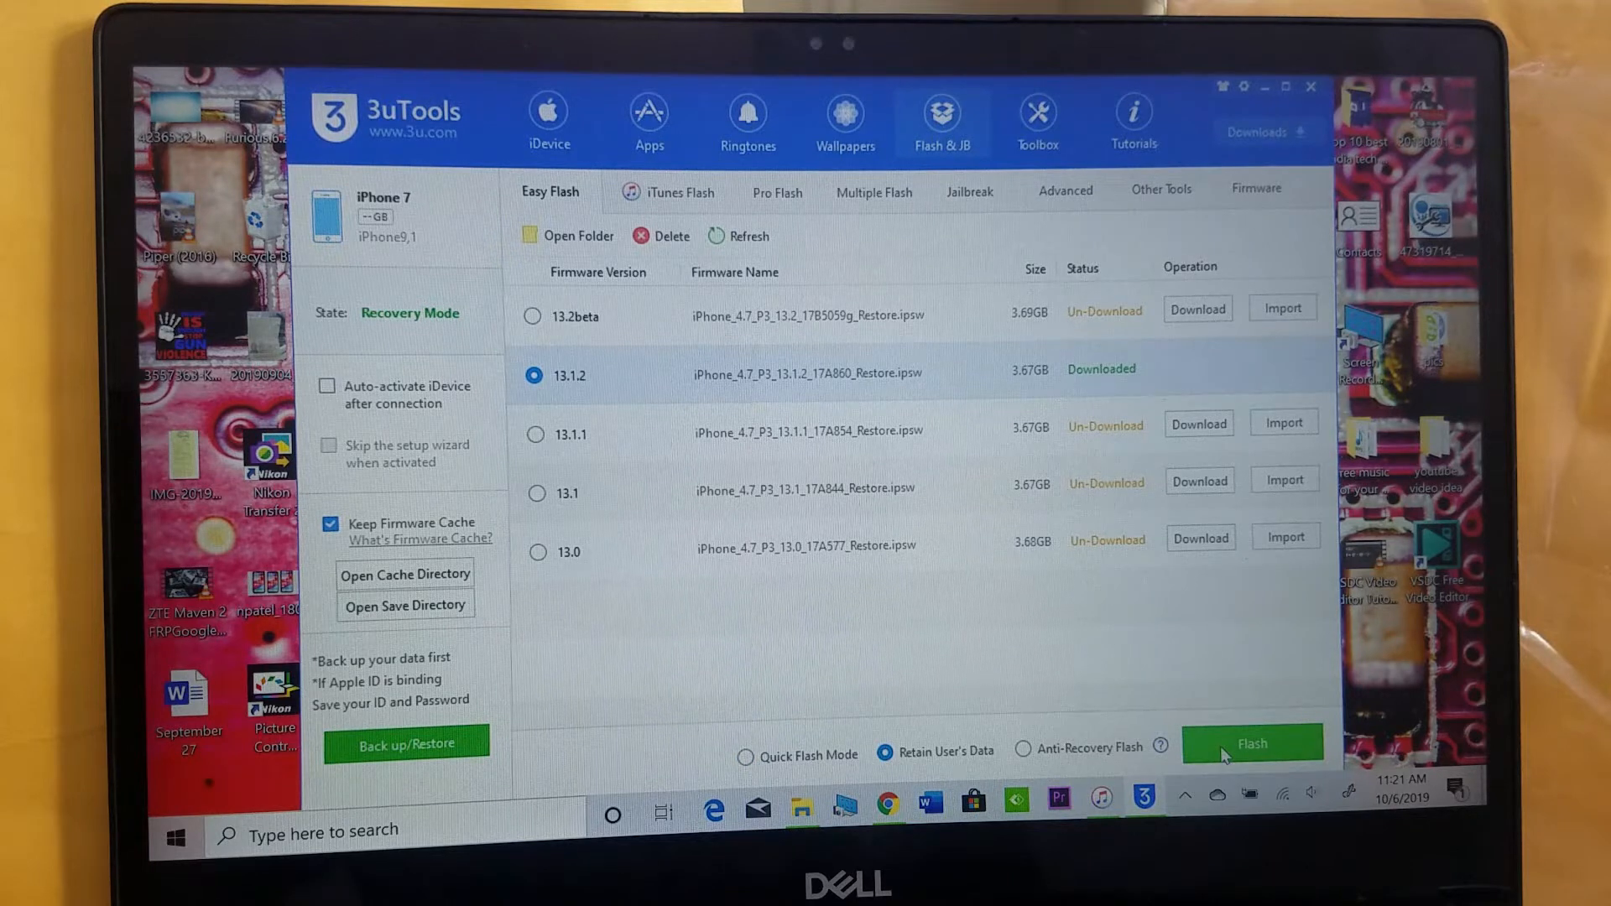
click(1252, 743)
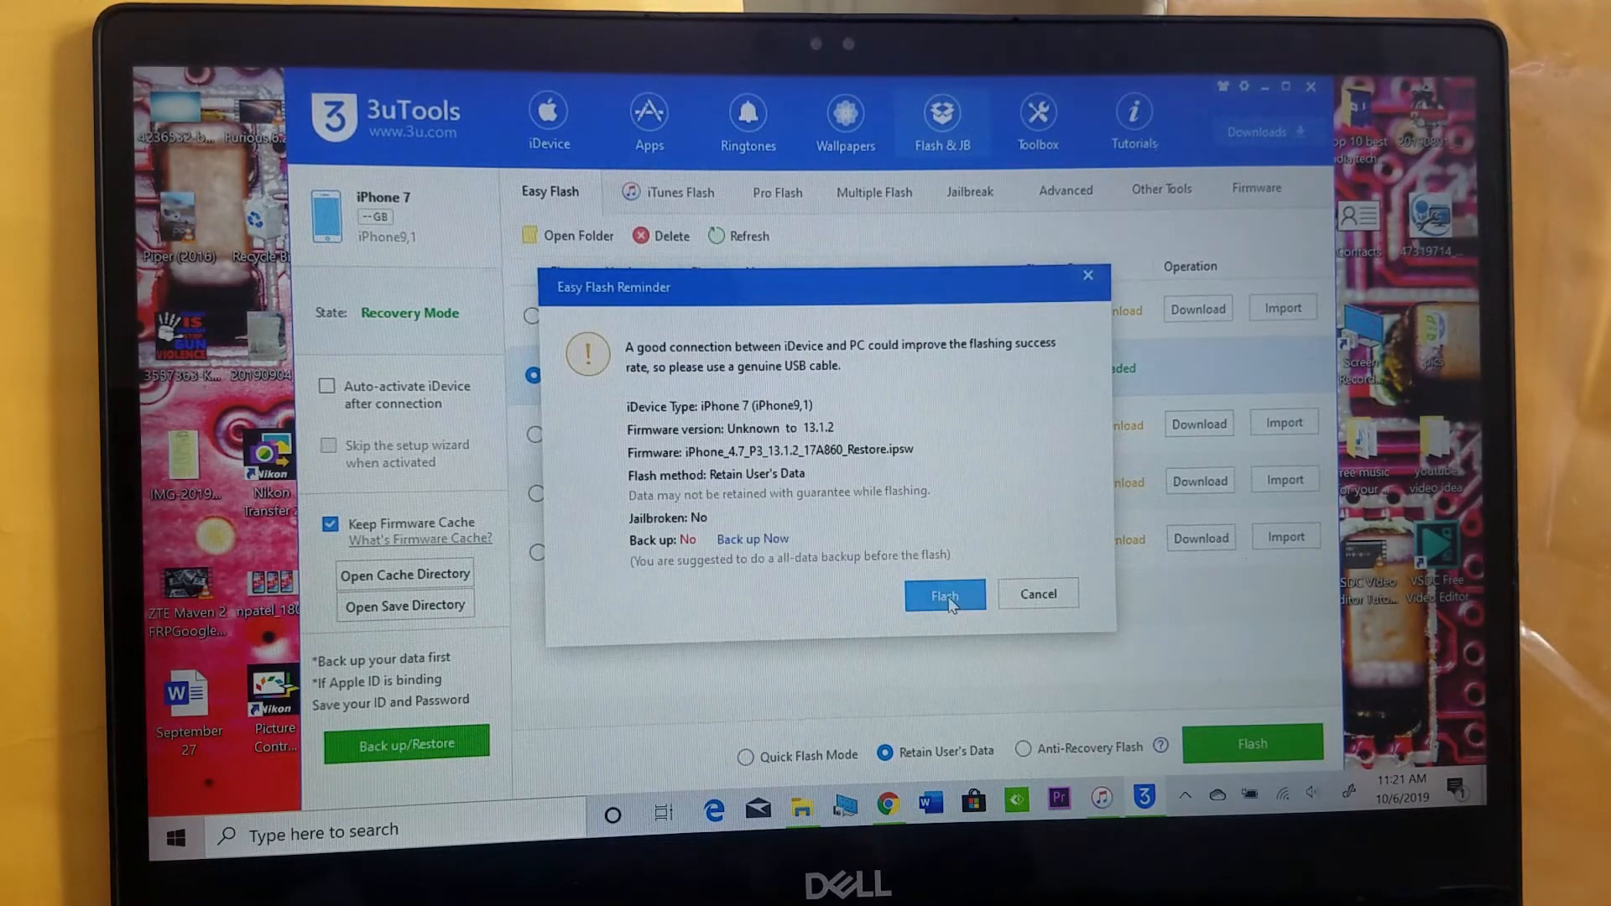
click(943, 594)
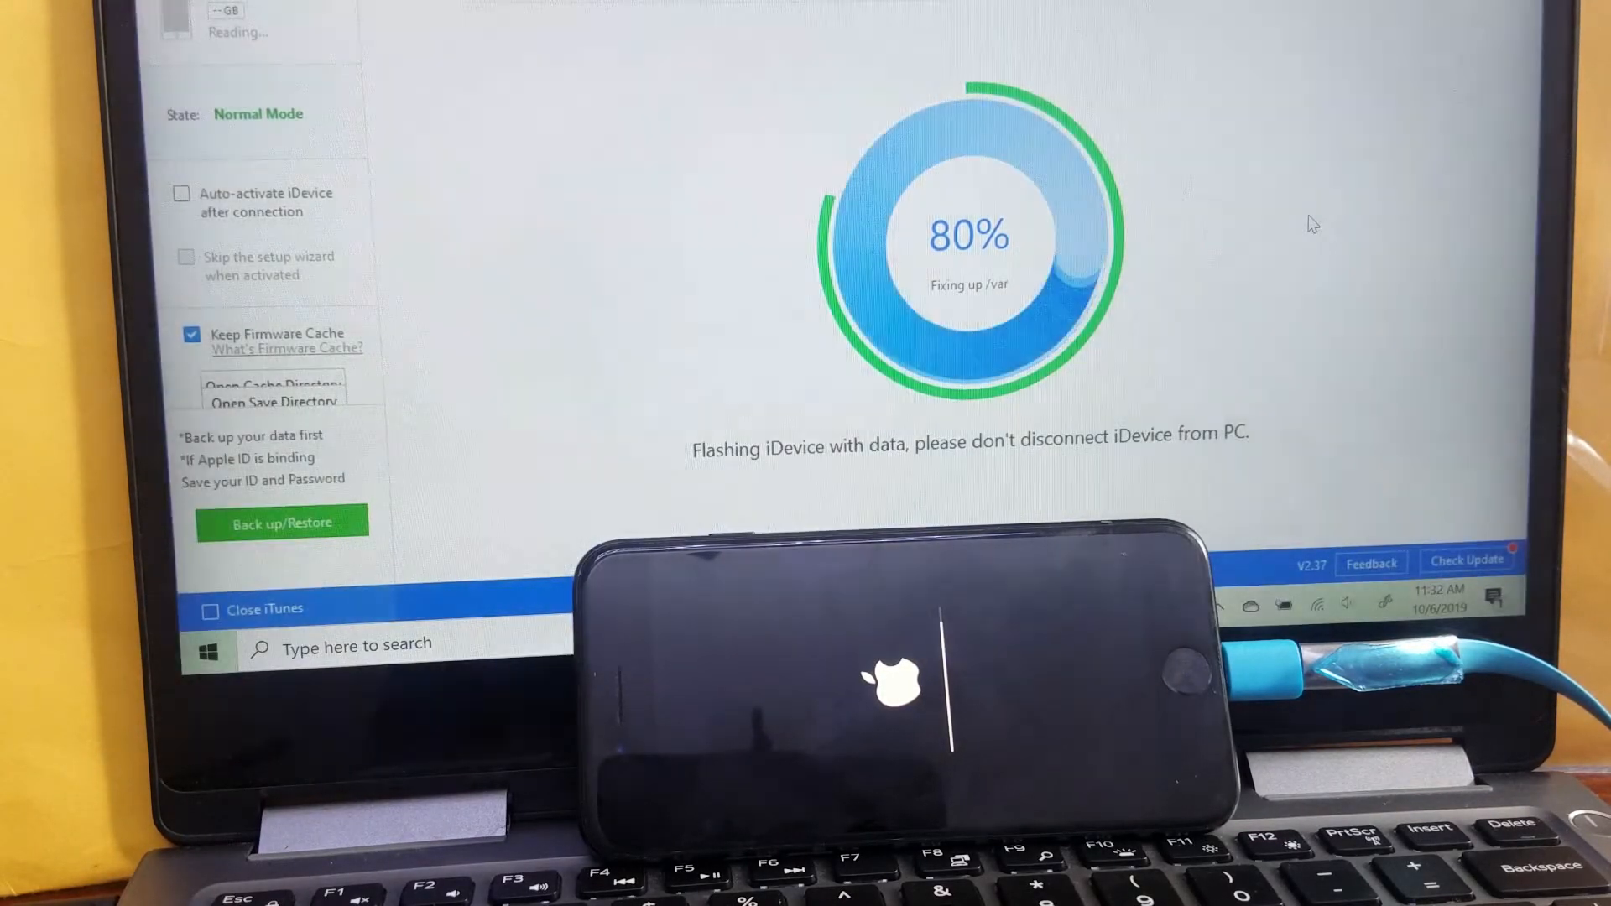
mouse_move(1241, 289)
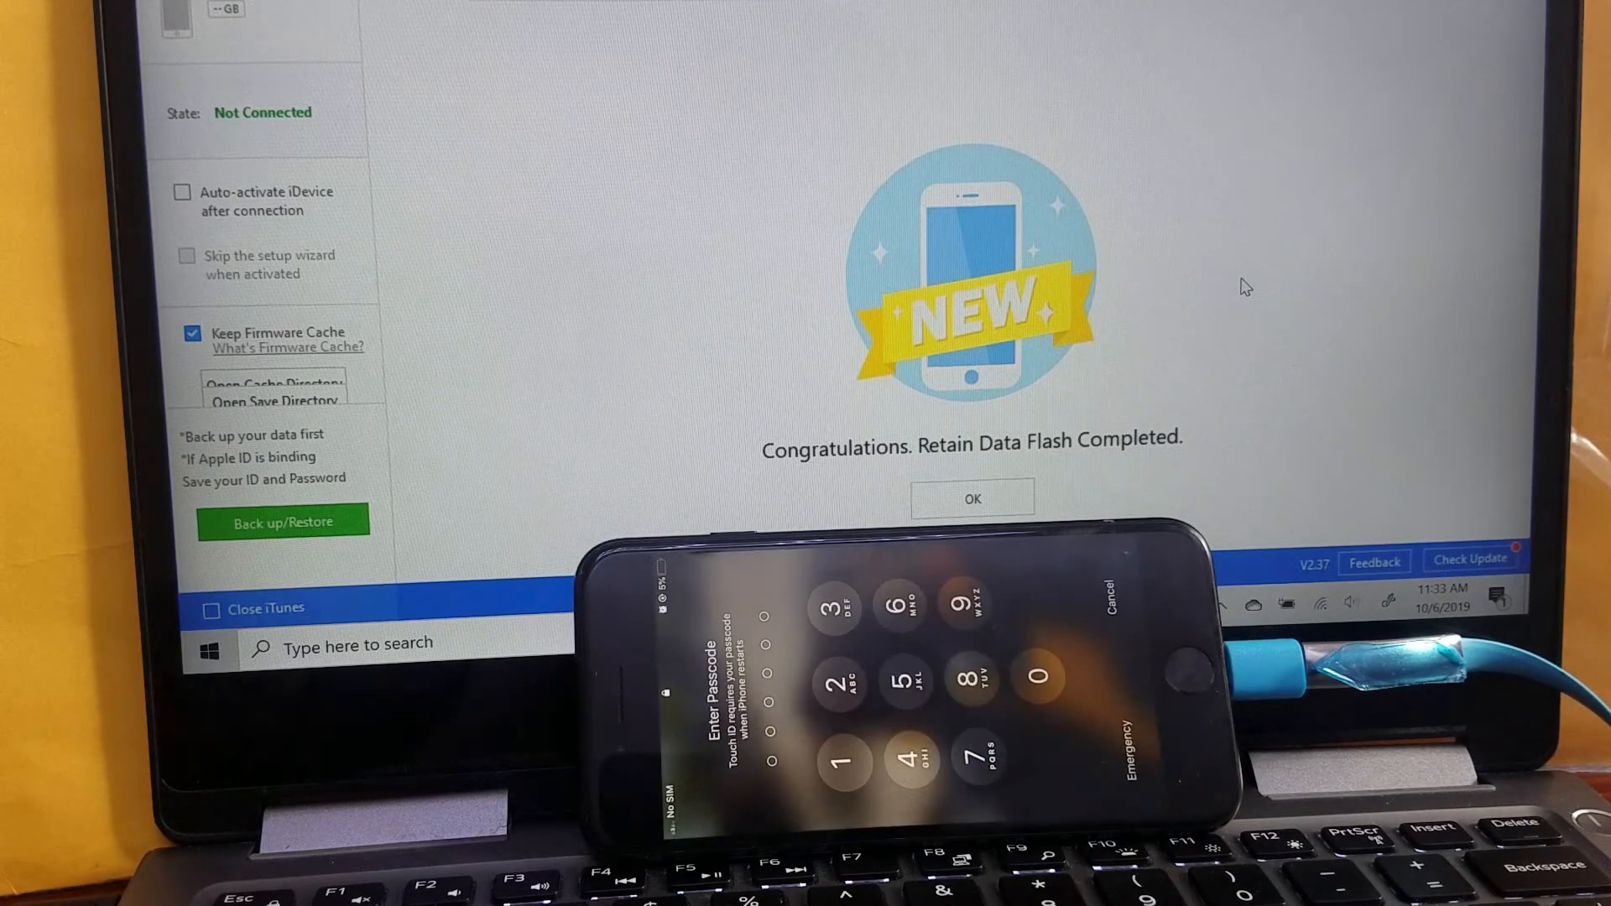
Step: Acknowledge the 'Retain Data Flash Completed' notice with OK
click(970, 498)
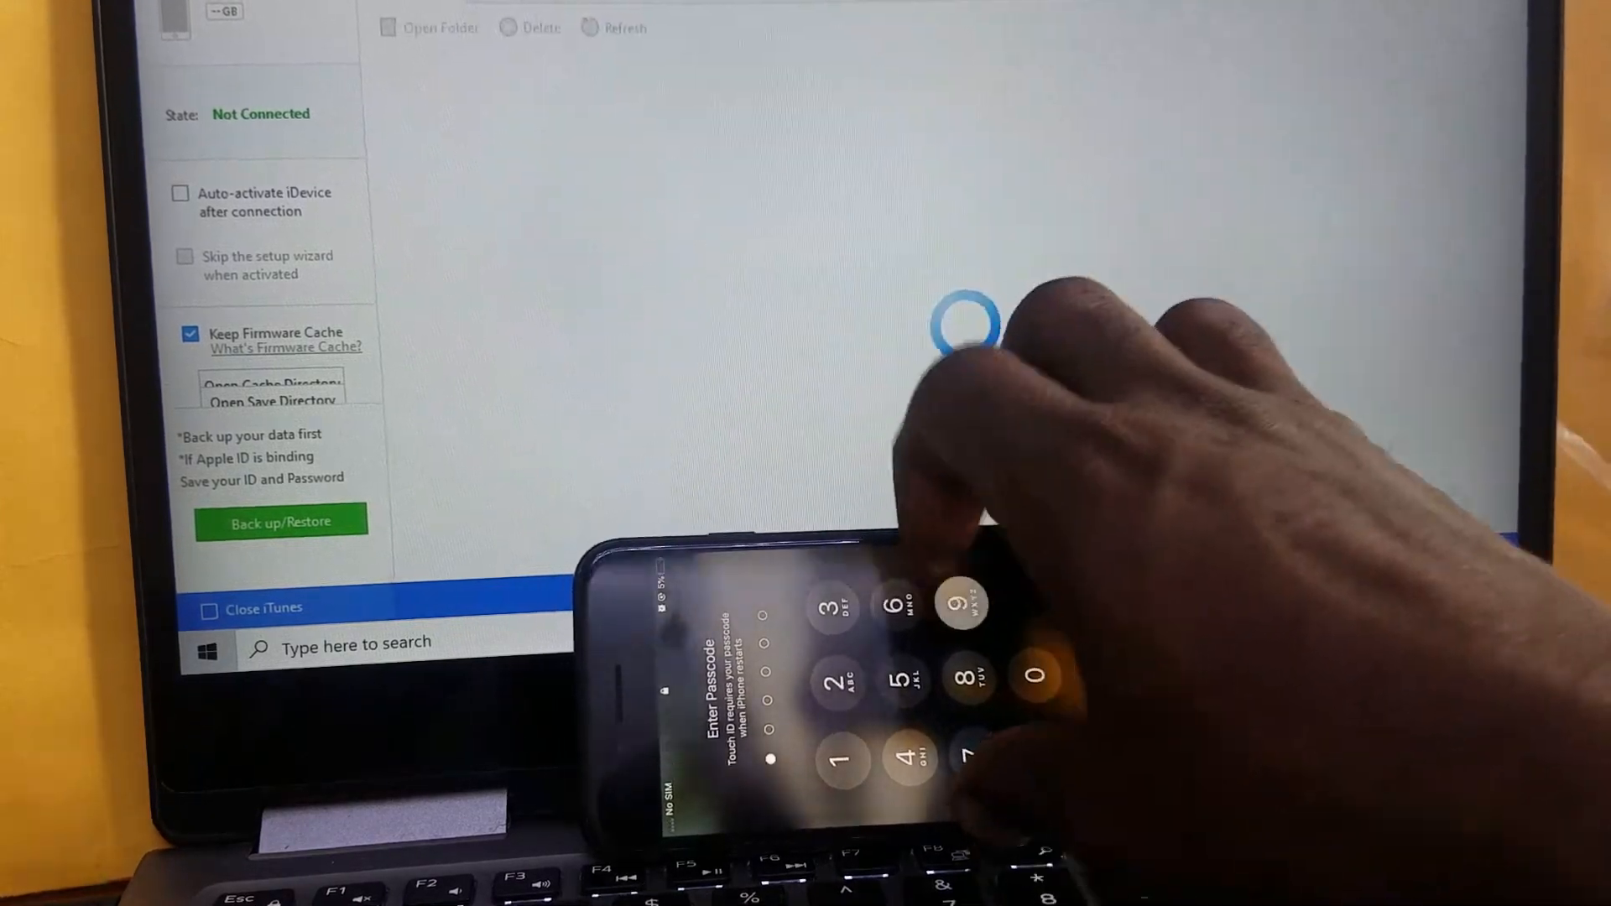